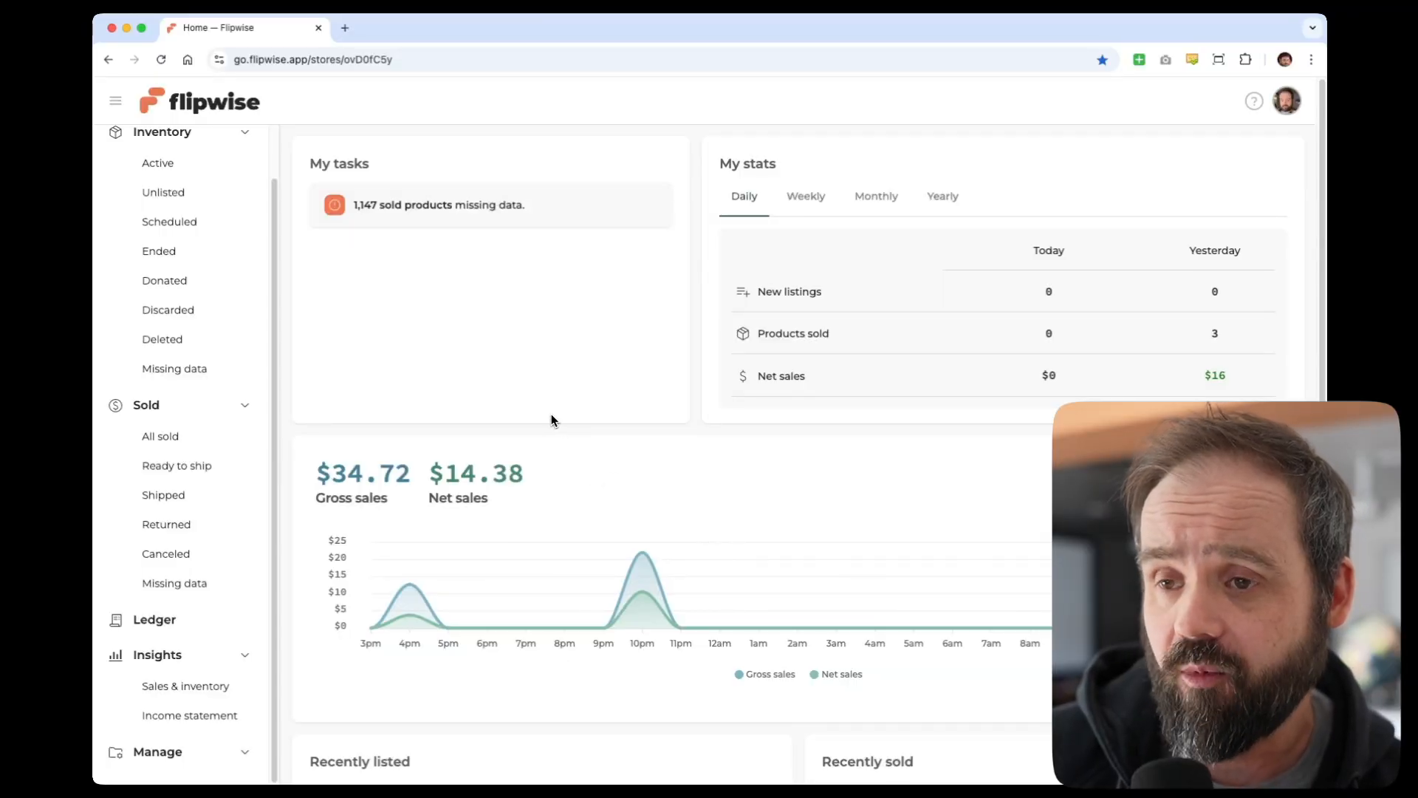
{"action": "mouse_move", "coordinate": [154, 620]}
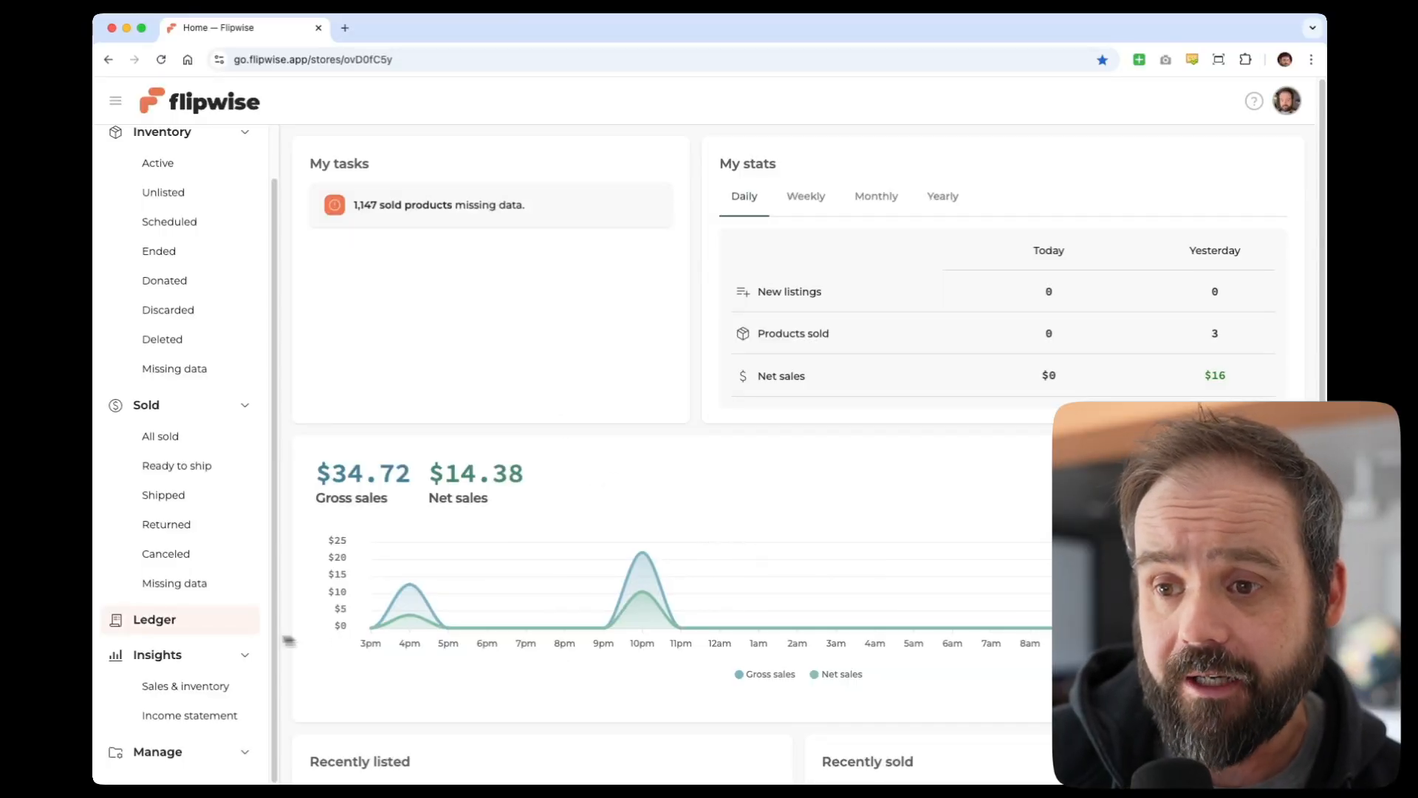
- Open the Ledger from the sidebar to view expenses, credits and non-cash entries
{"action": "left_click", "coordinate": [155, 619]}
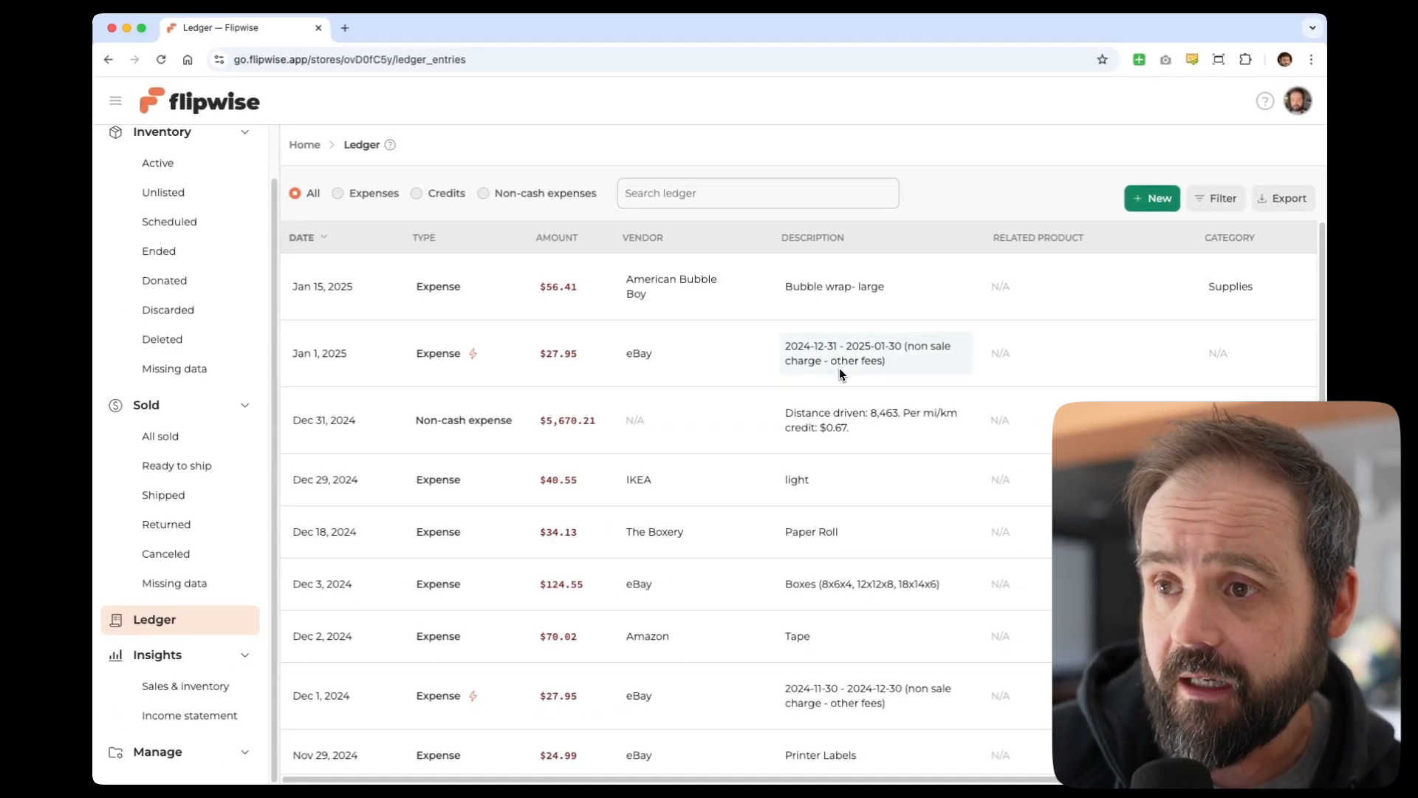
{"action": "mouse_move", "coordinate": [656, 126]}
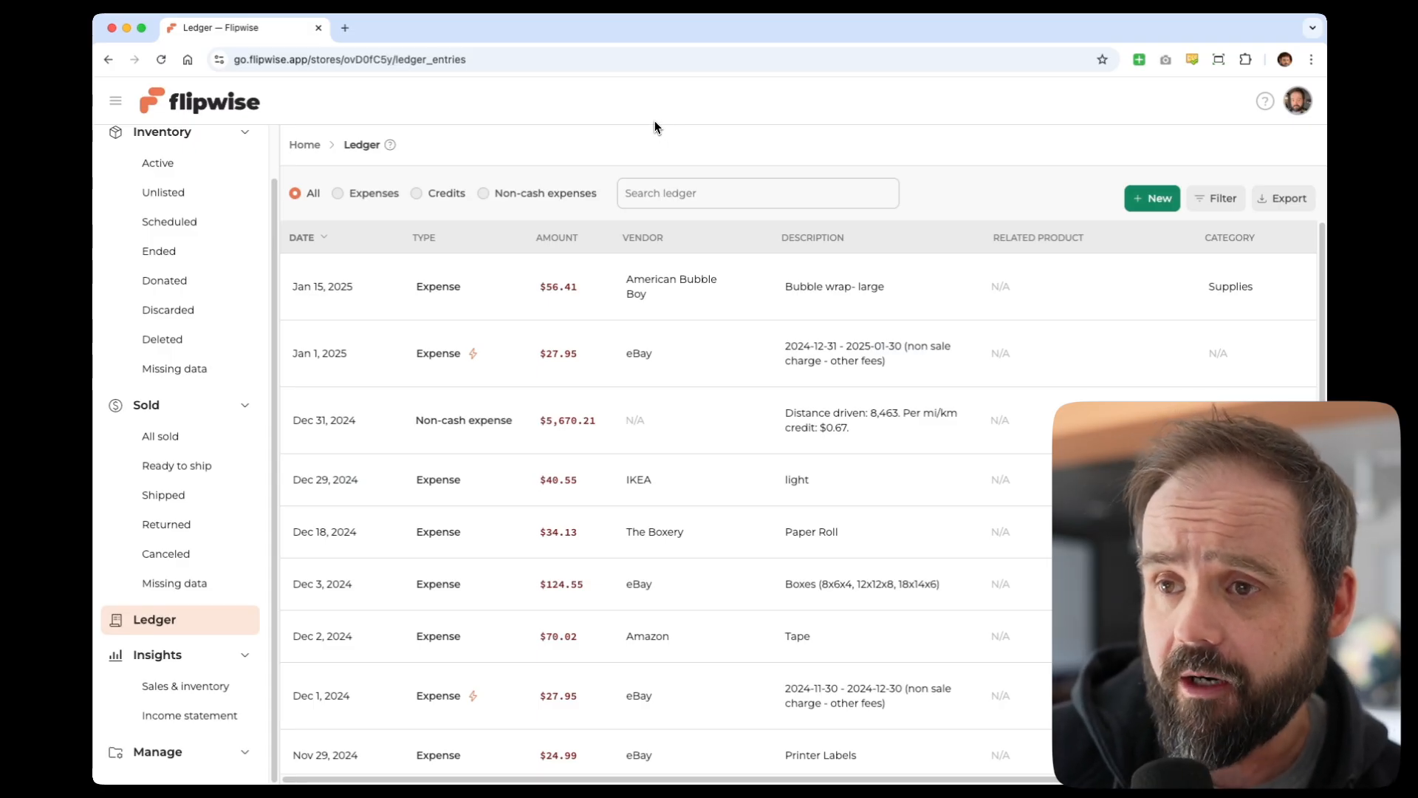
{"action": "mouse_move", "coordinate": [374, 256]}
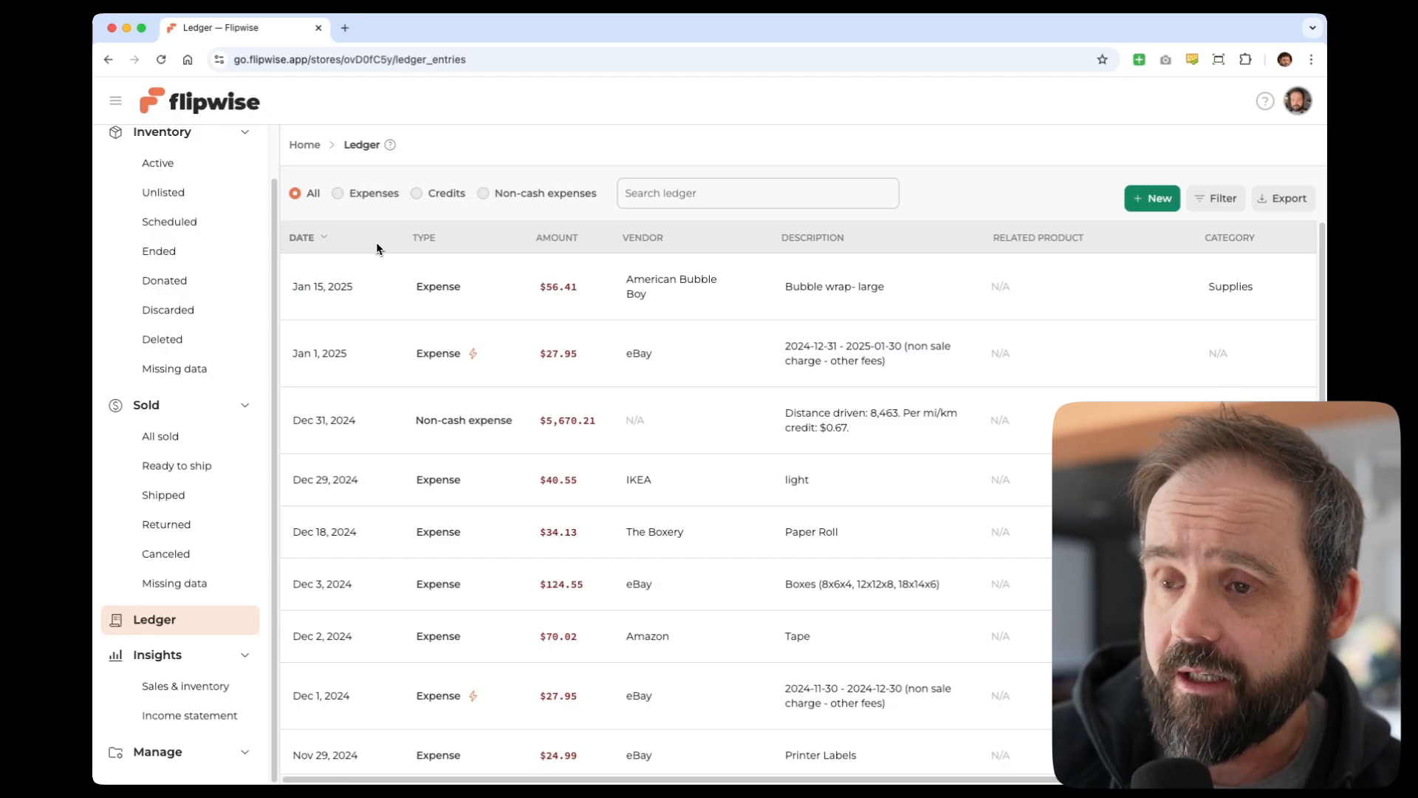
{"action": "mouse_move", "coordinate": [464, 268]}
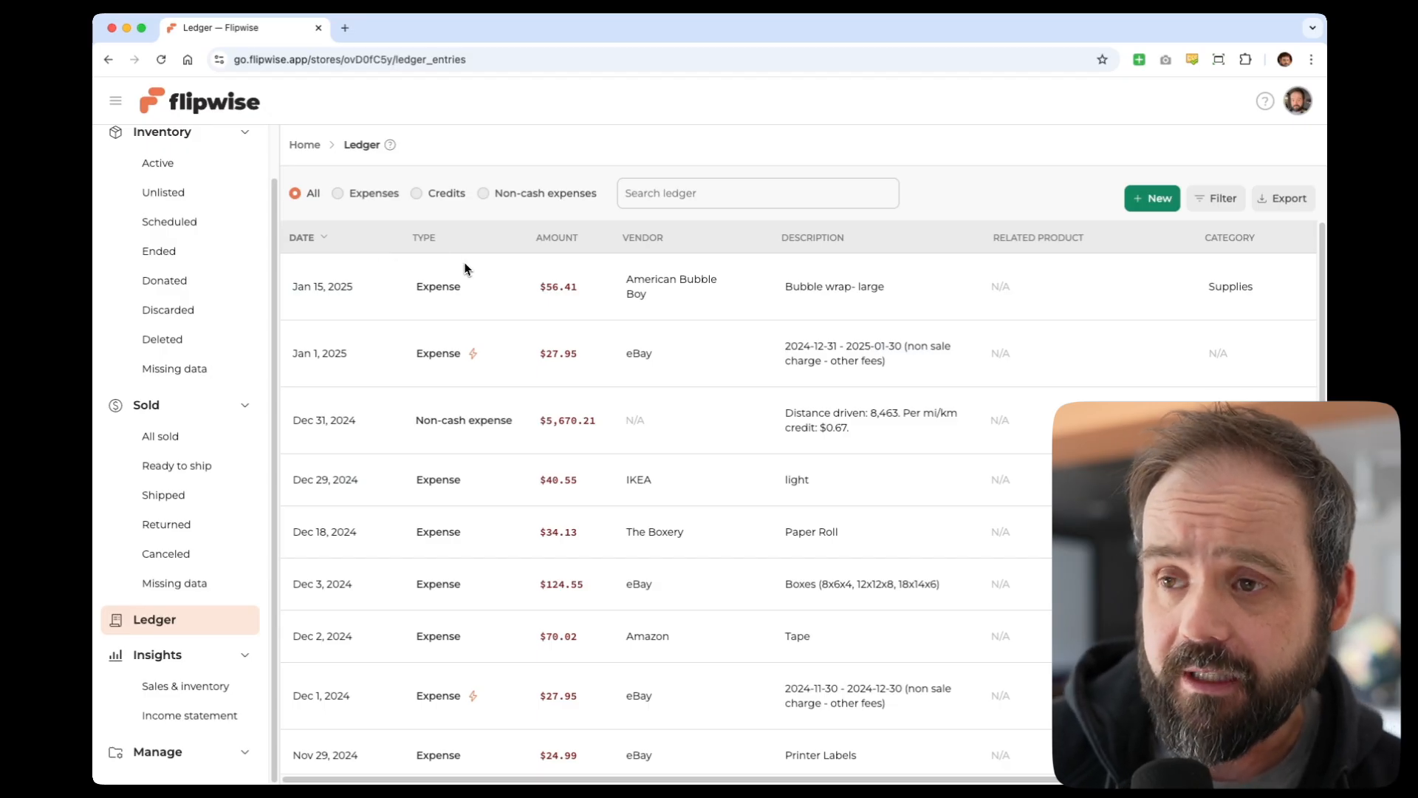
{"action": "mouse_move", "coordinate": [440, 408]}
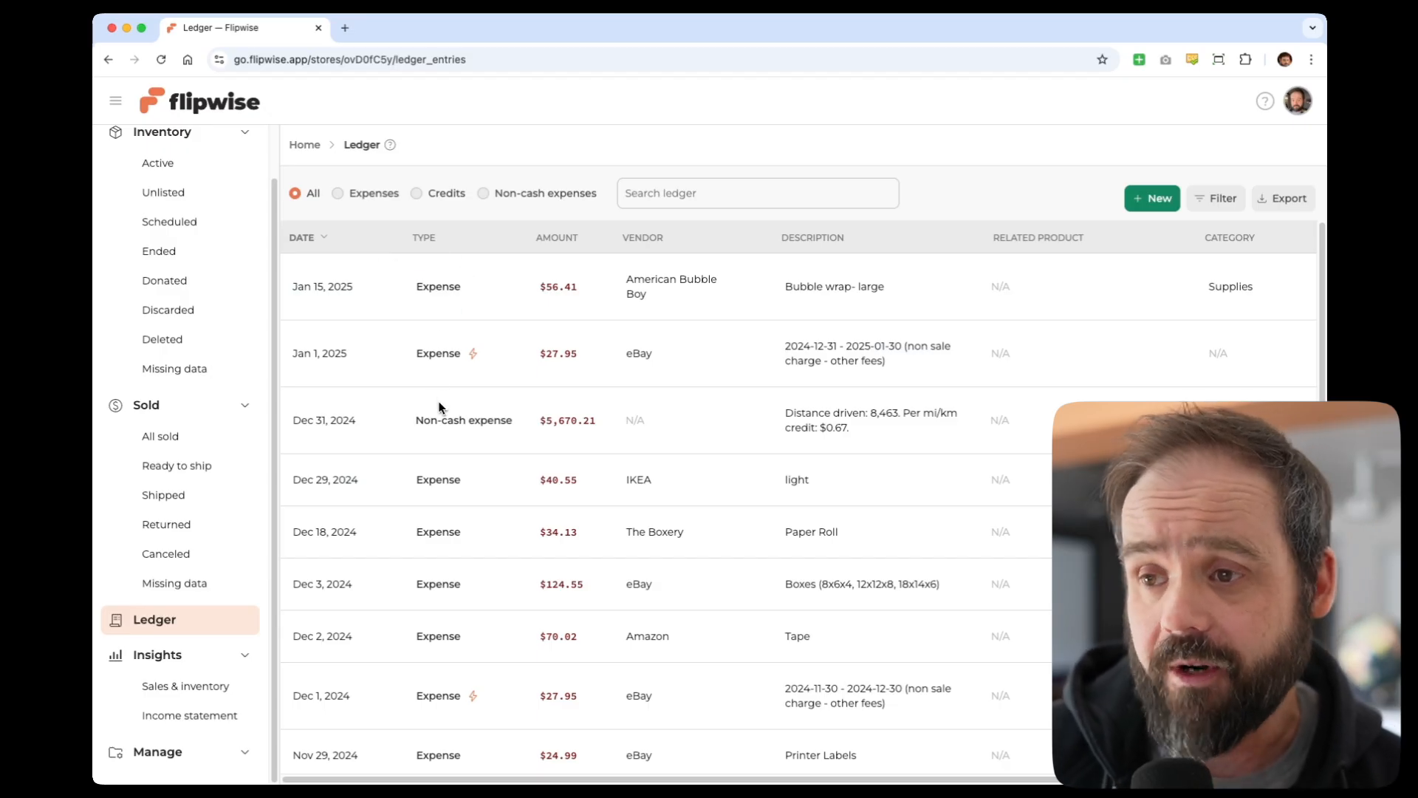
{"action": "mouse_move", "coordinate": [486, 241]}
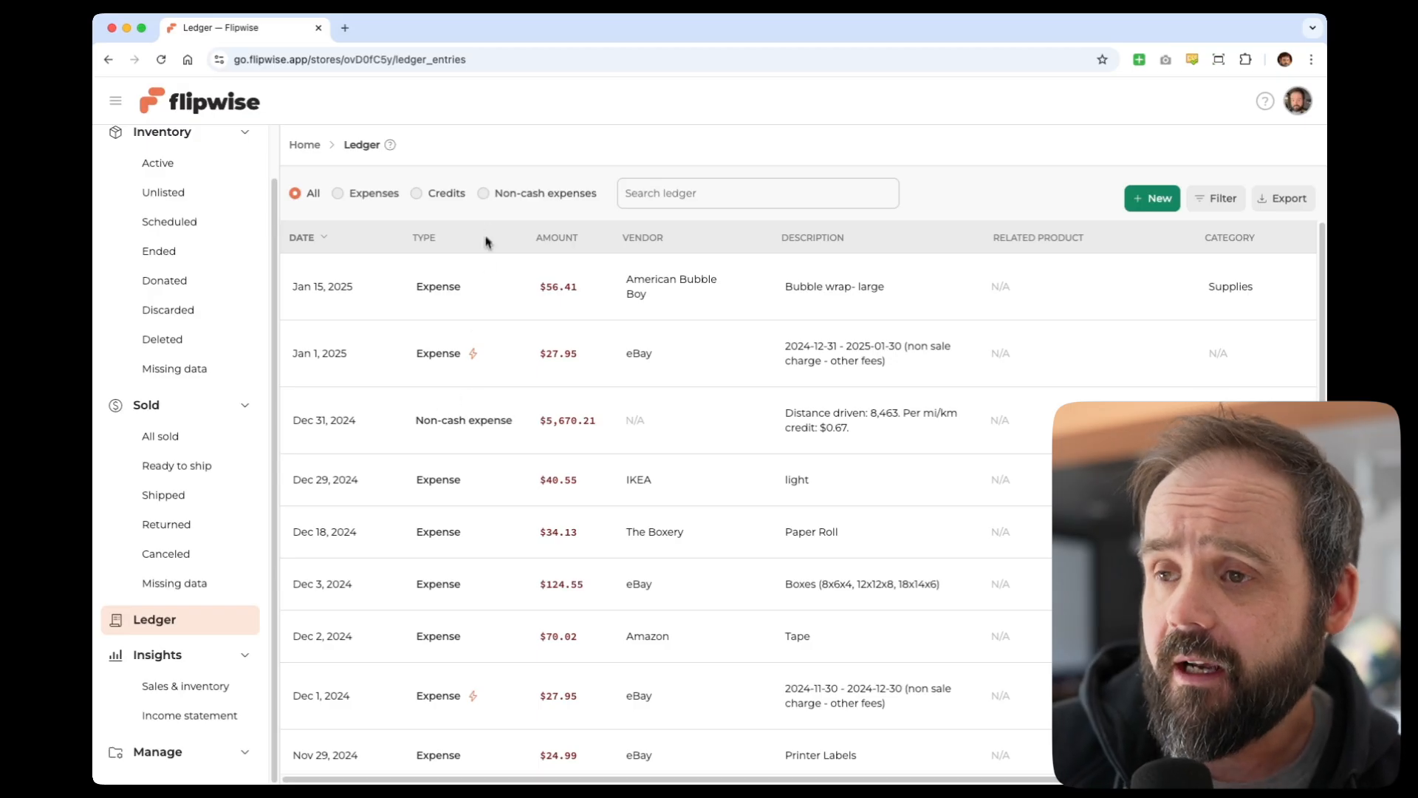
{"action": "mouse_move", "coordinate": [563, 323]}
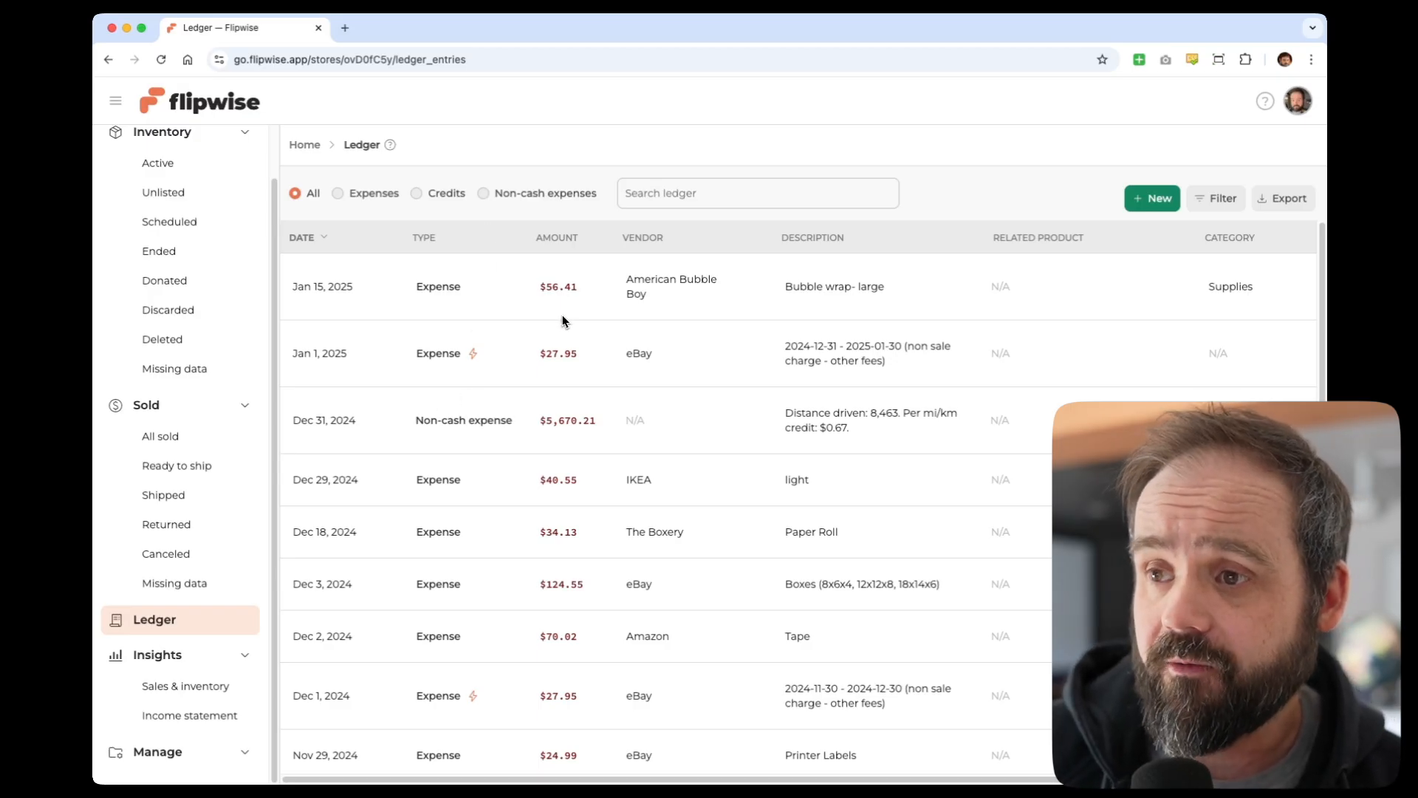
{"action": "mouse_move", "coordinate": [699, 333]}
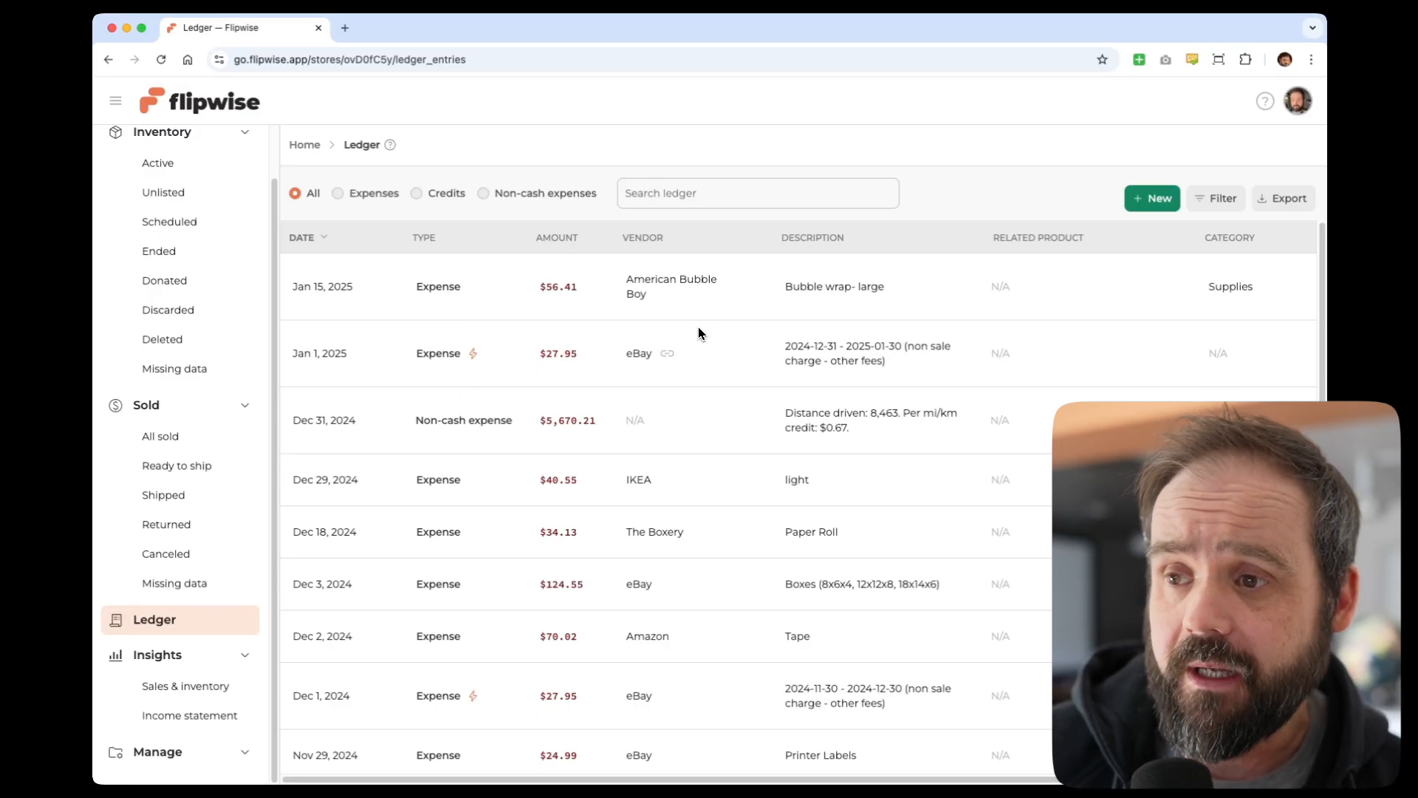
{"action": "mouse_move", "coordinate": [677, 325]}
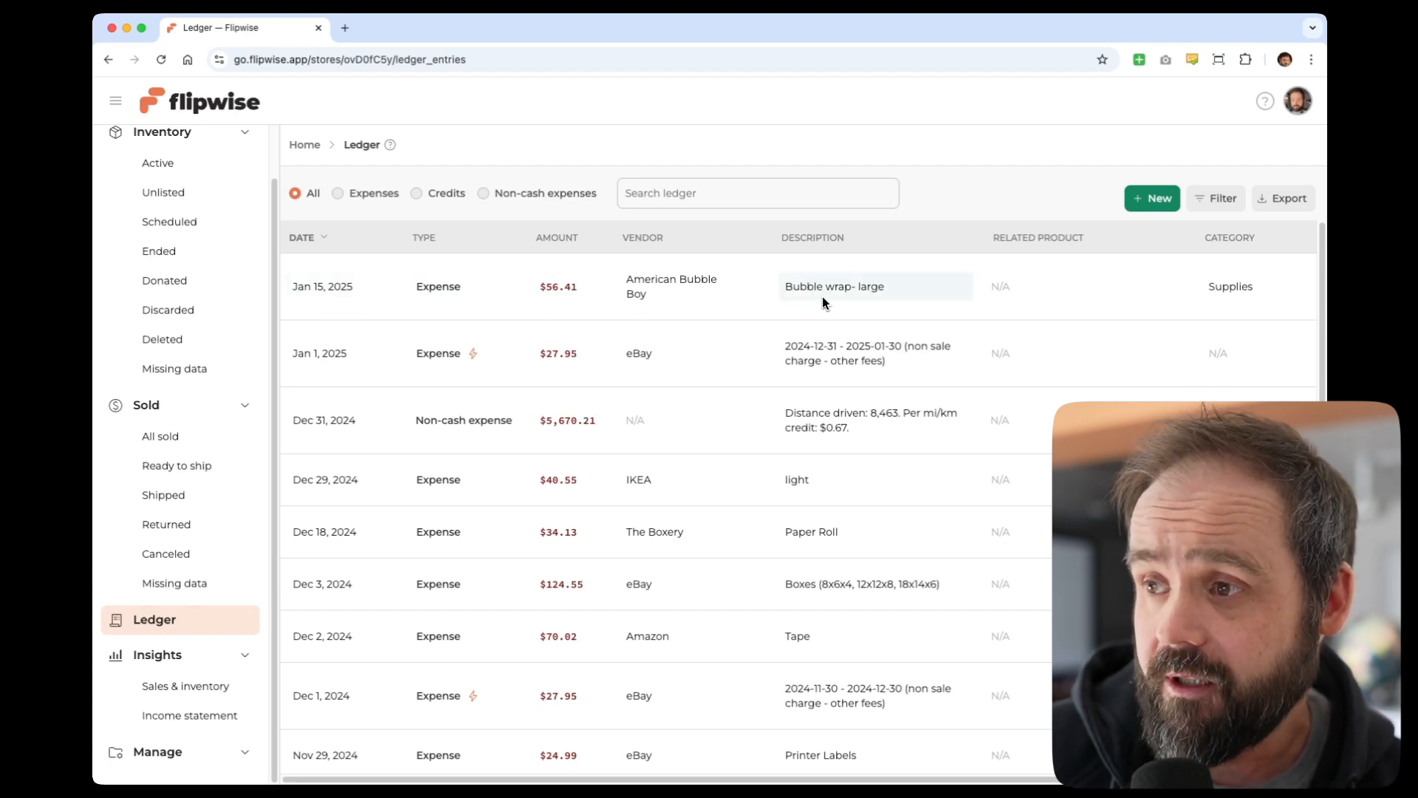
{"action": "mouse_move", "coordinate": [1003, 291]}
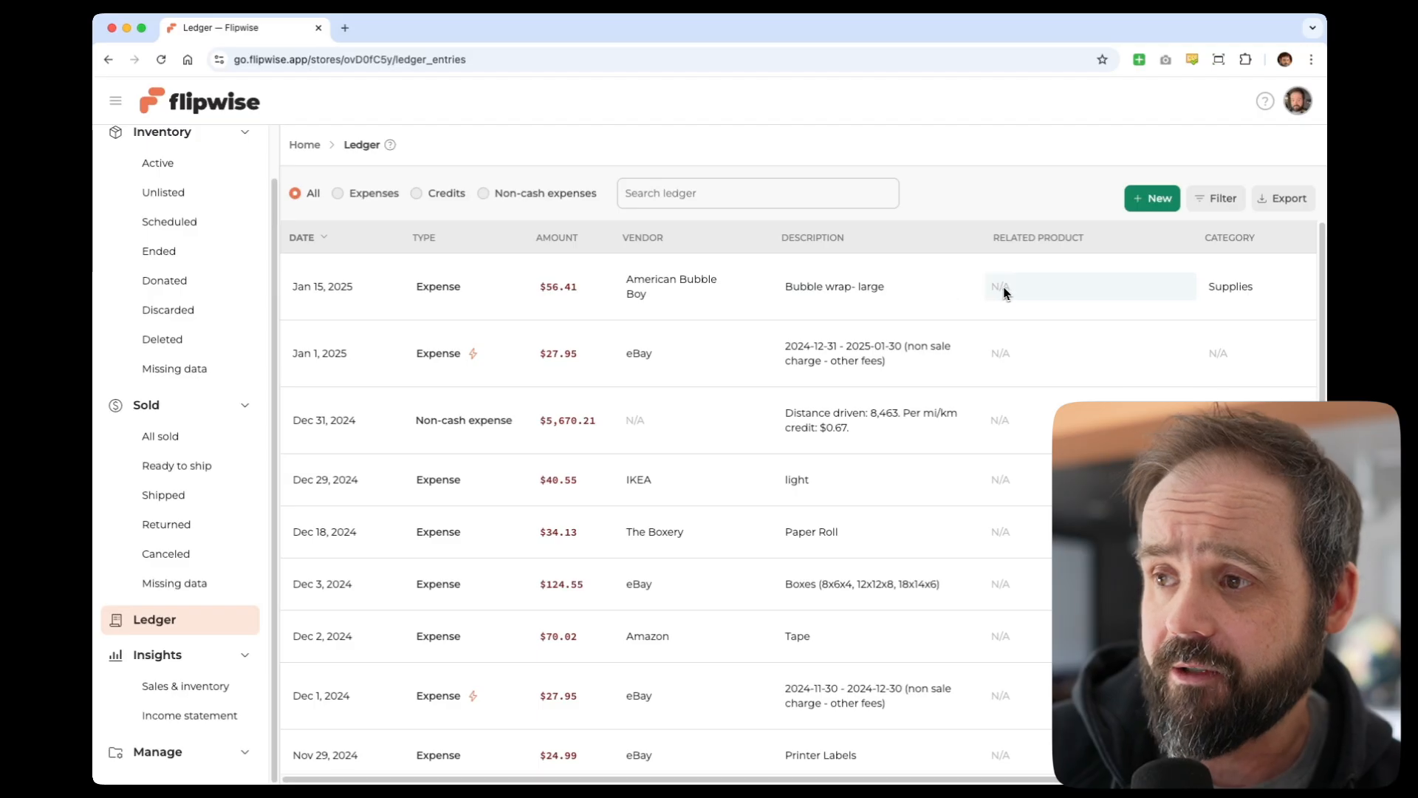
{"action": "mouse_move", "coordinate": [1020, 298]}
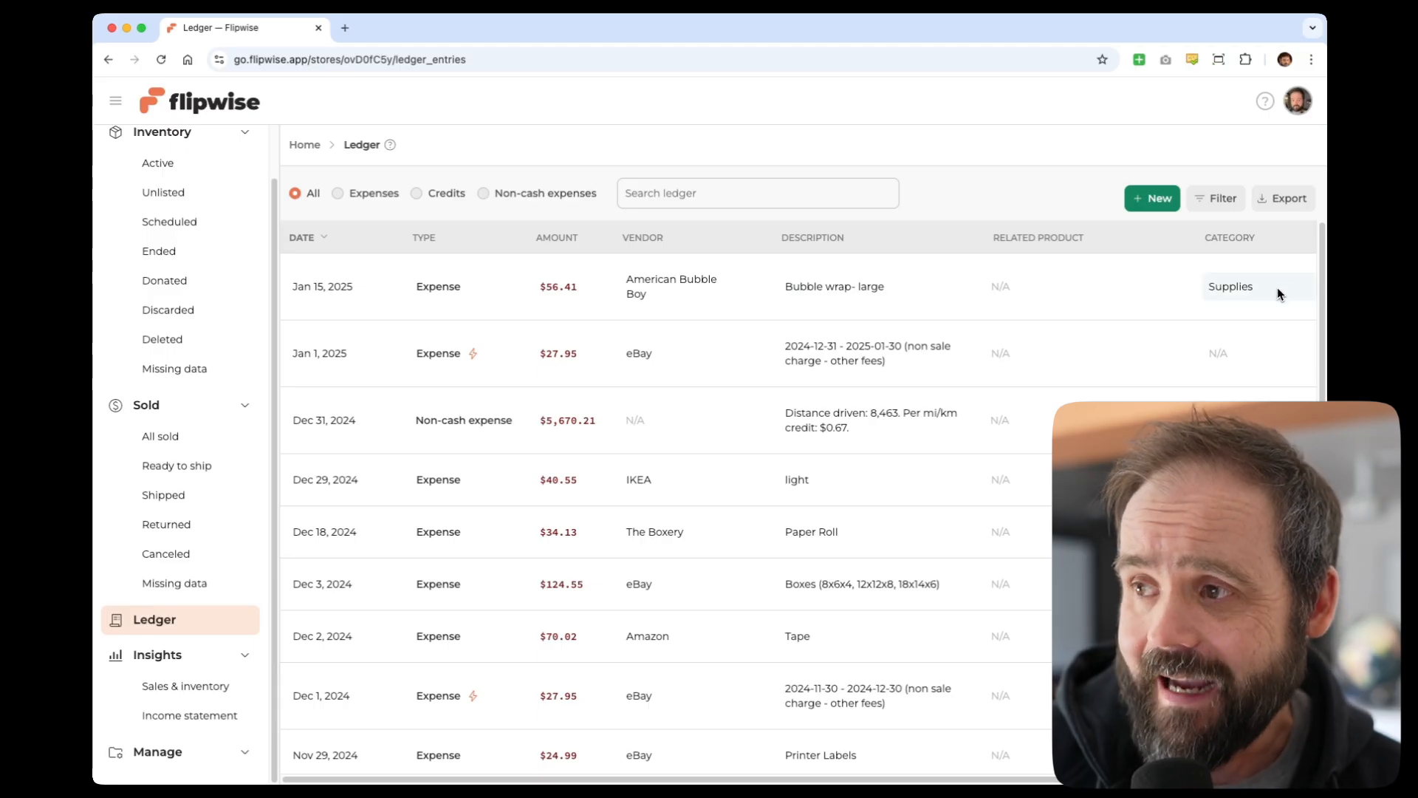
{"action": "mouse_move", "coordinate": [984, 225]}
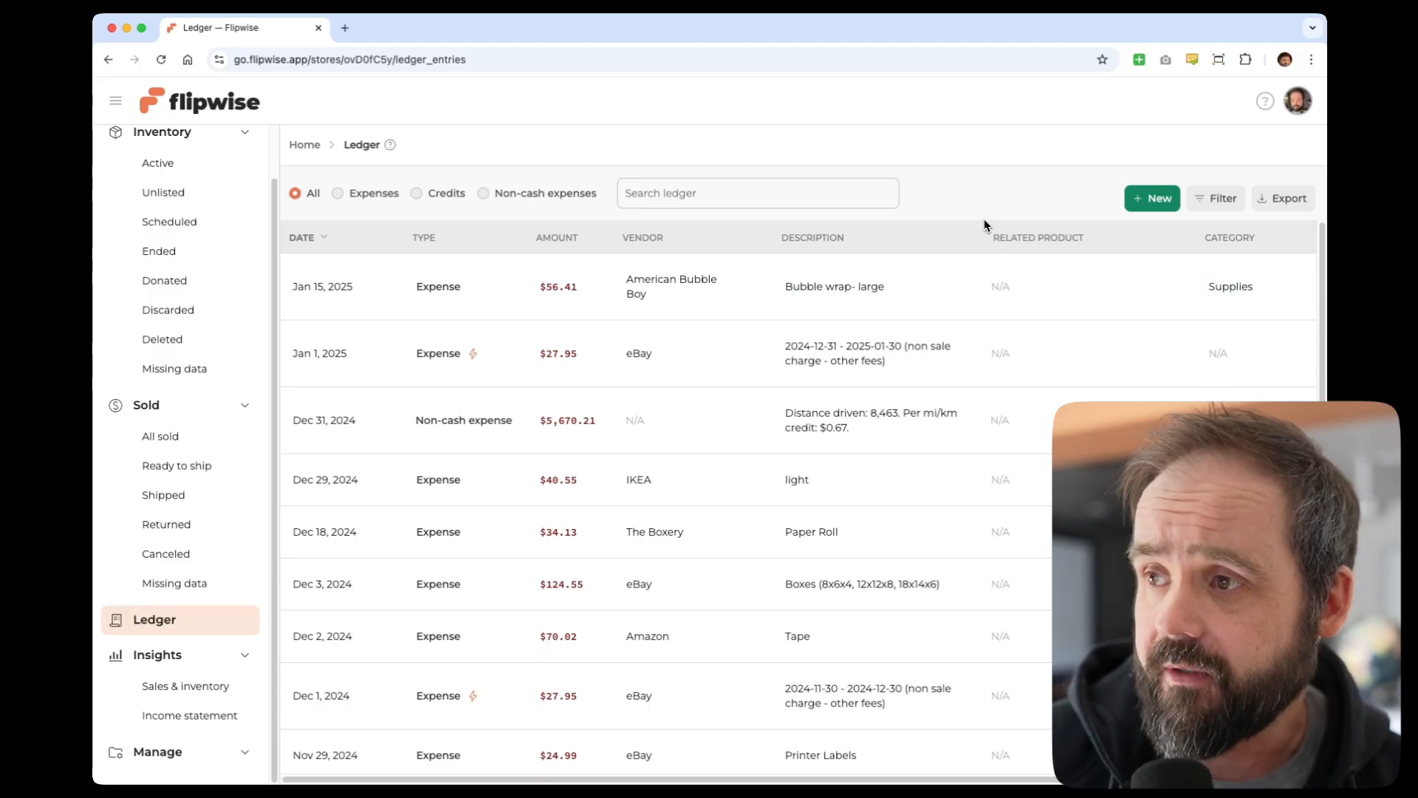
- Start a new ledger entry with the + New button
{"action": "left_click", "coordinate": [1152, 198]}
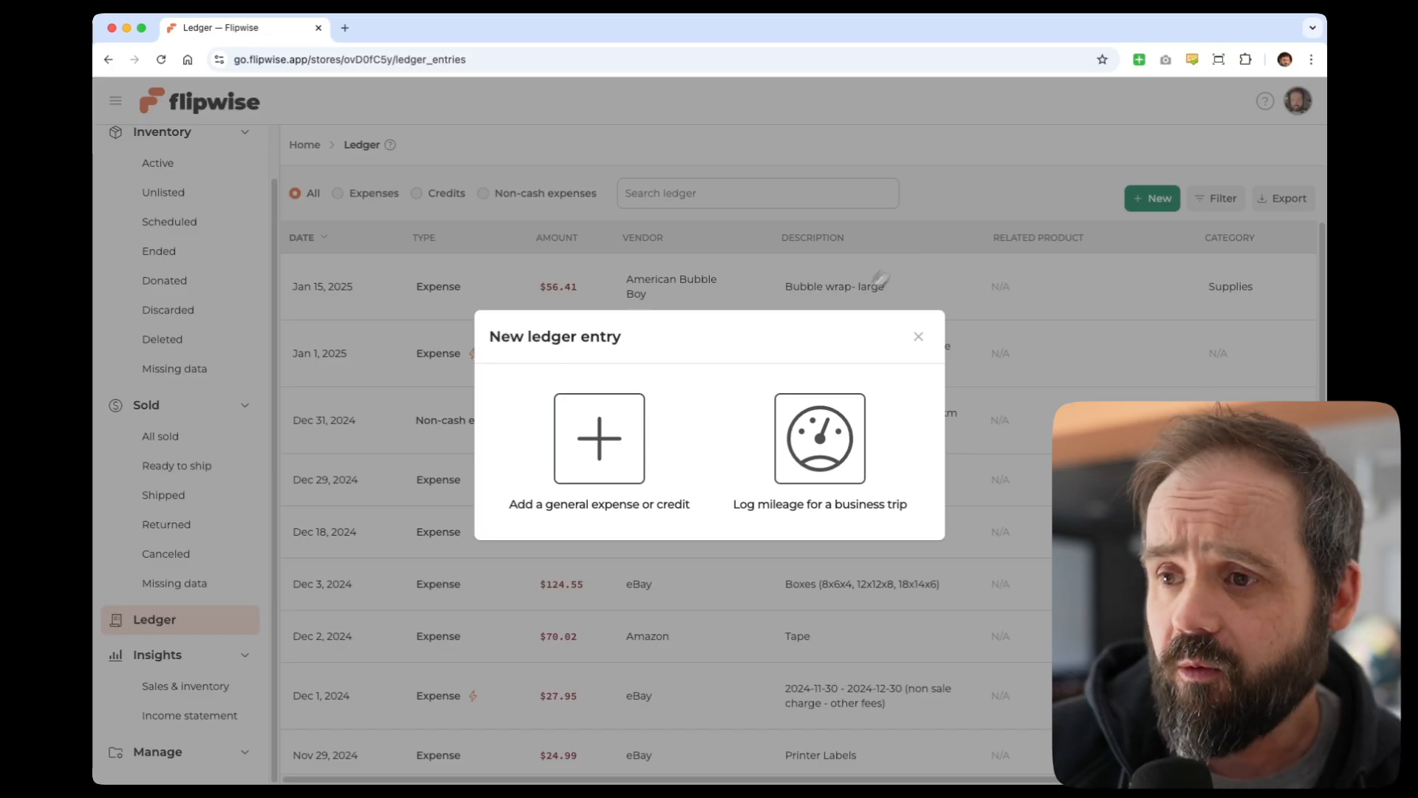
- Choose a general expense, enter amount 5.00, and leave the category as N/A
{"action": "left_click", "coordinate": [597, 439]}
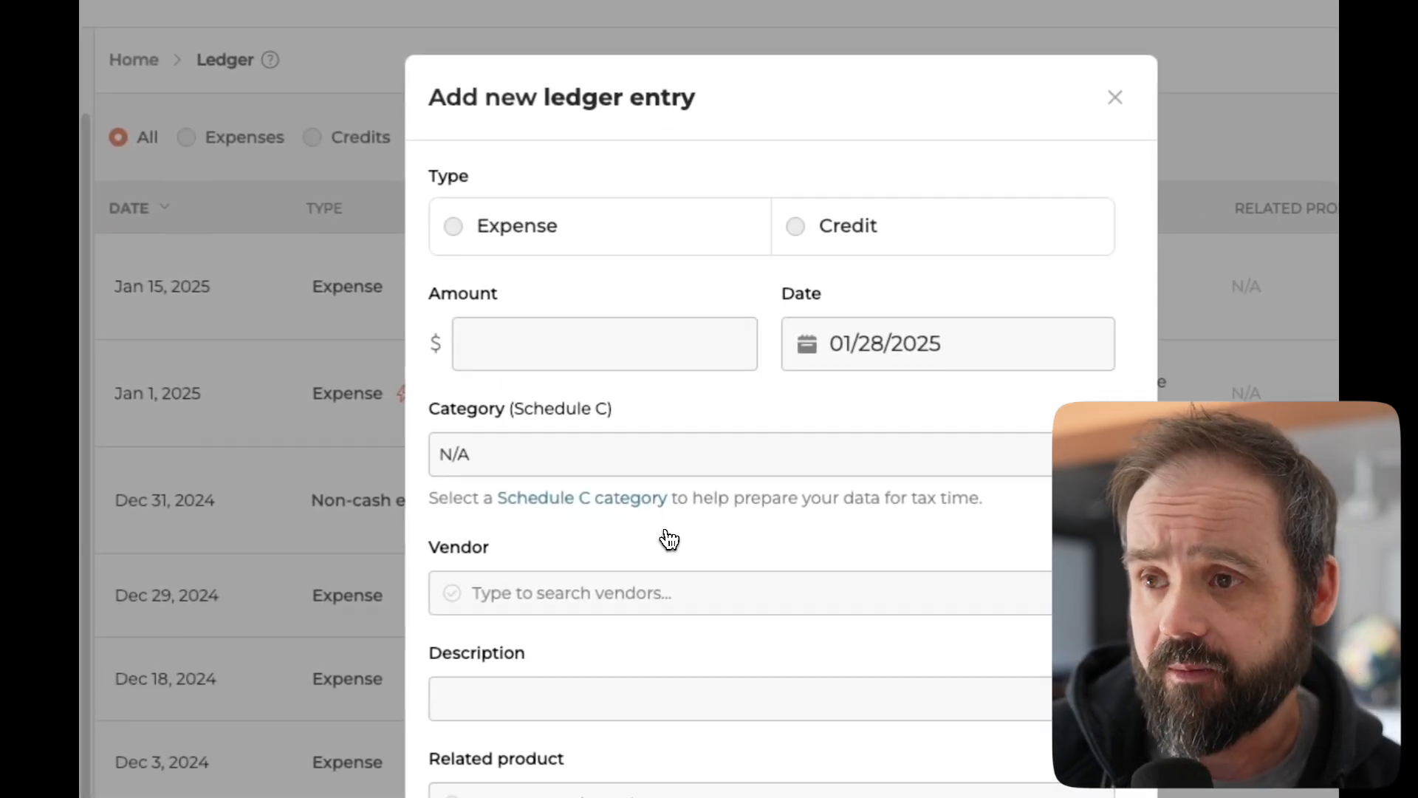
{"action": "mouse_move", "coordinate": [632, 437]}
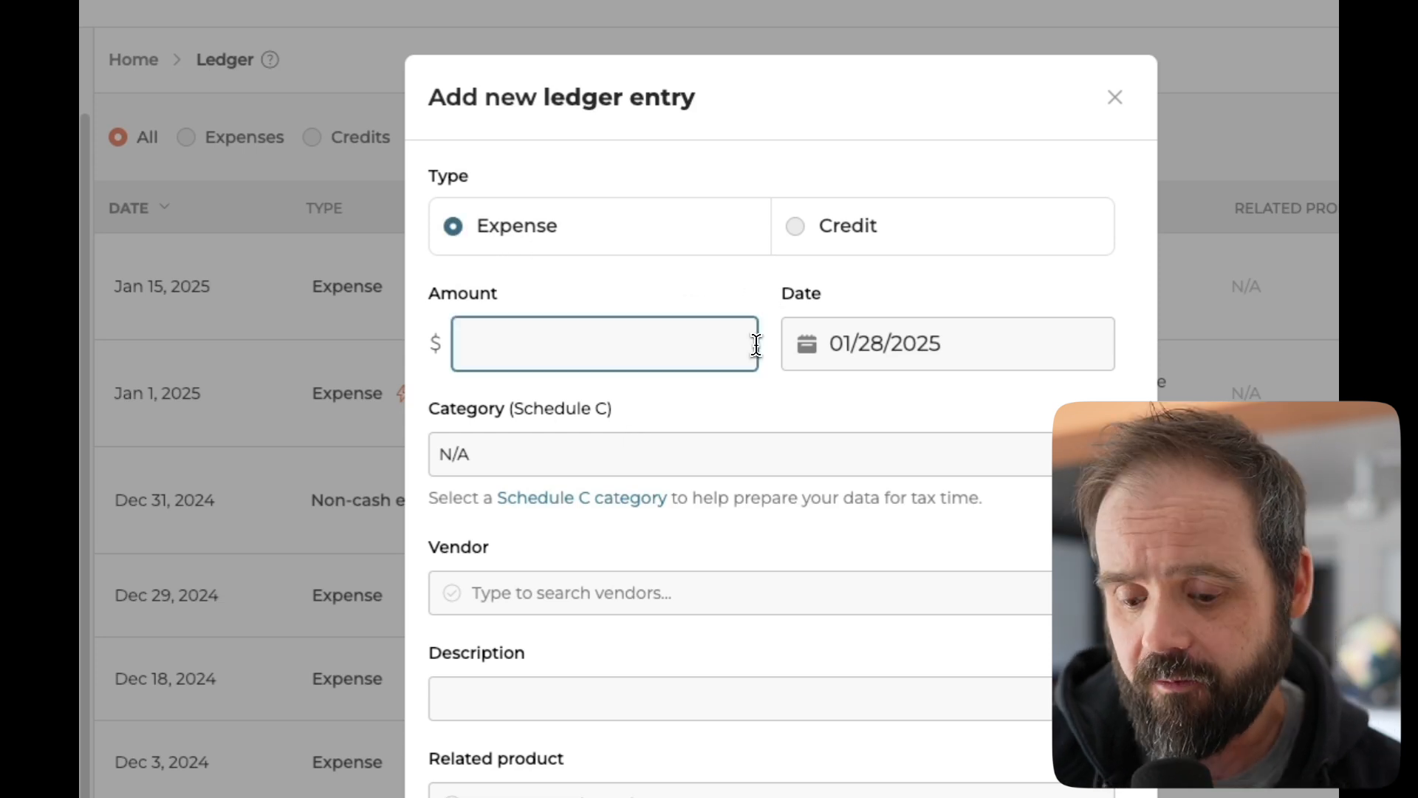
{"action": "type", "text": "5.00"}
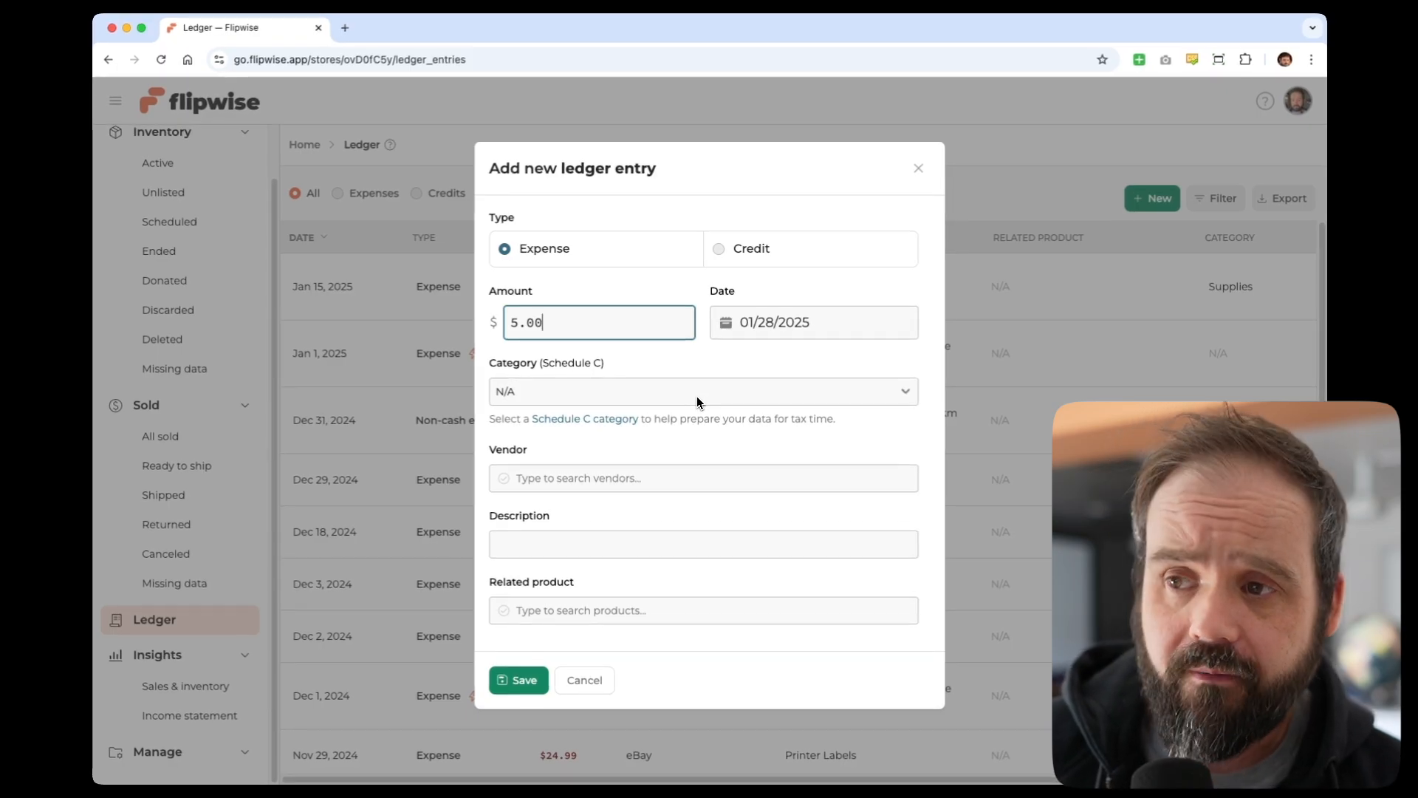
{"action": "left_click", "coordinate": [702, 391]}
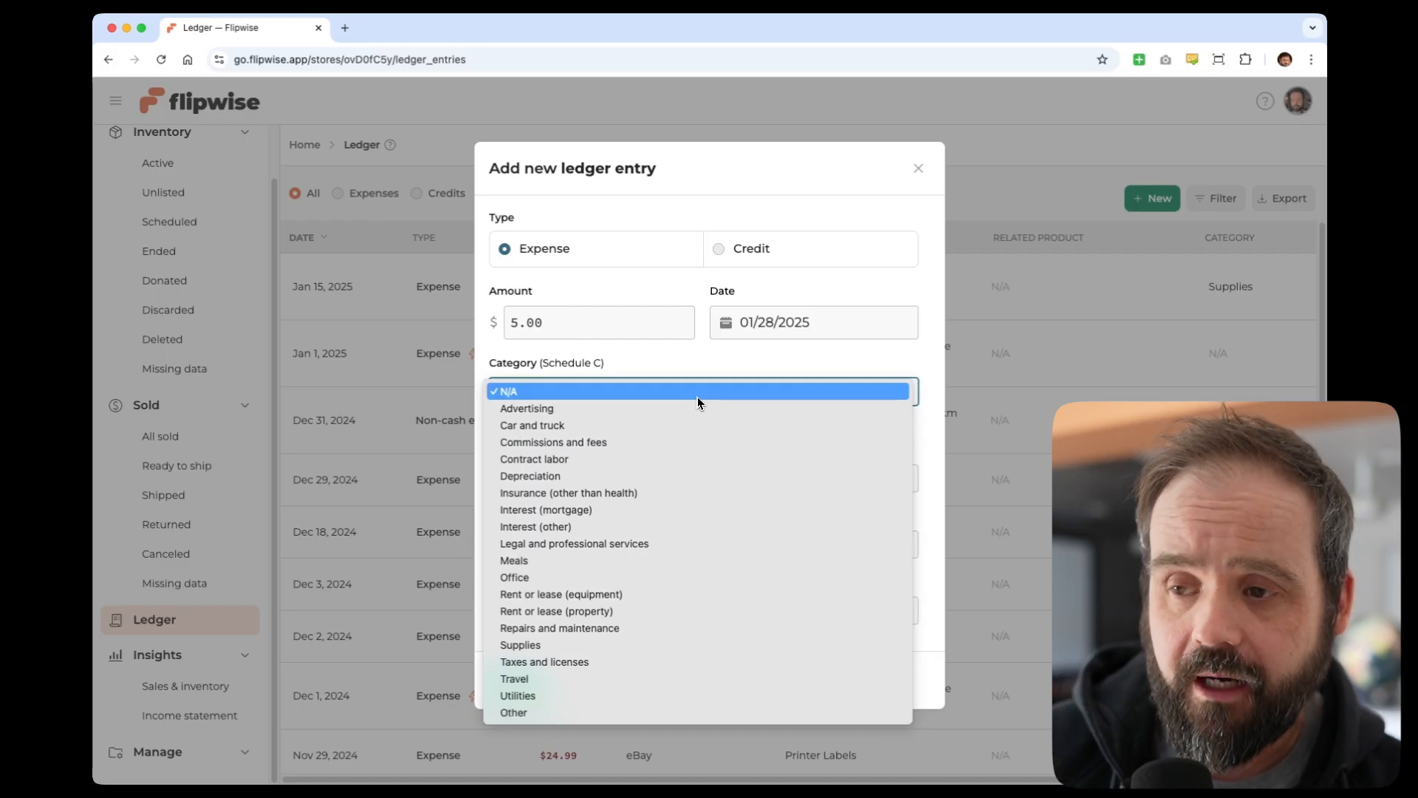
{"action": "mouse_move", "coordinate": [597, 713]}
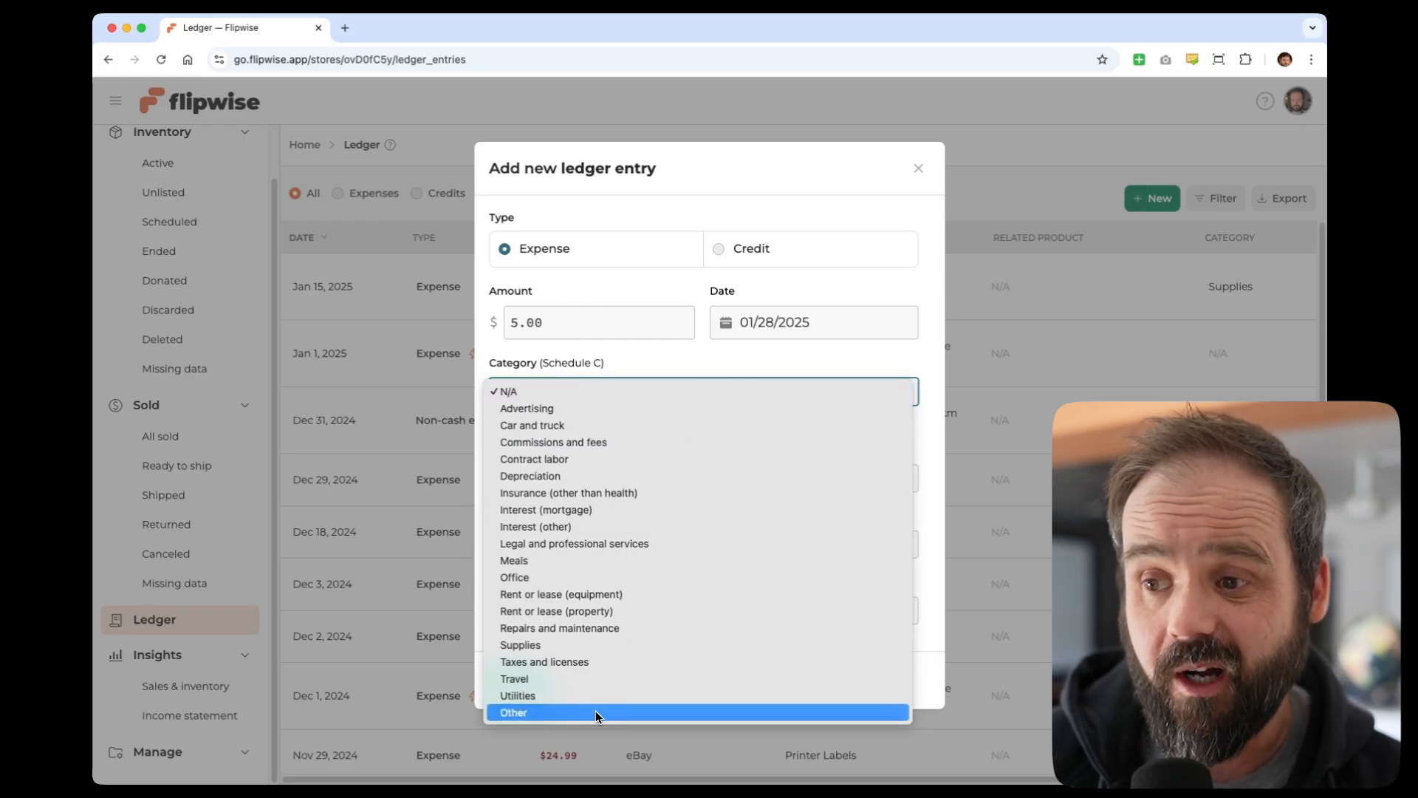
{"action": "left_click", "coordinate": [509, 391]}
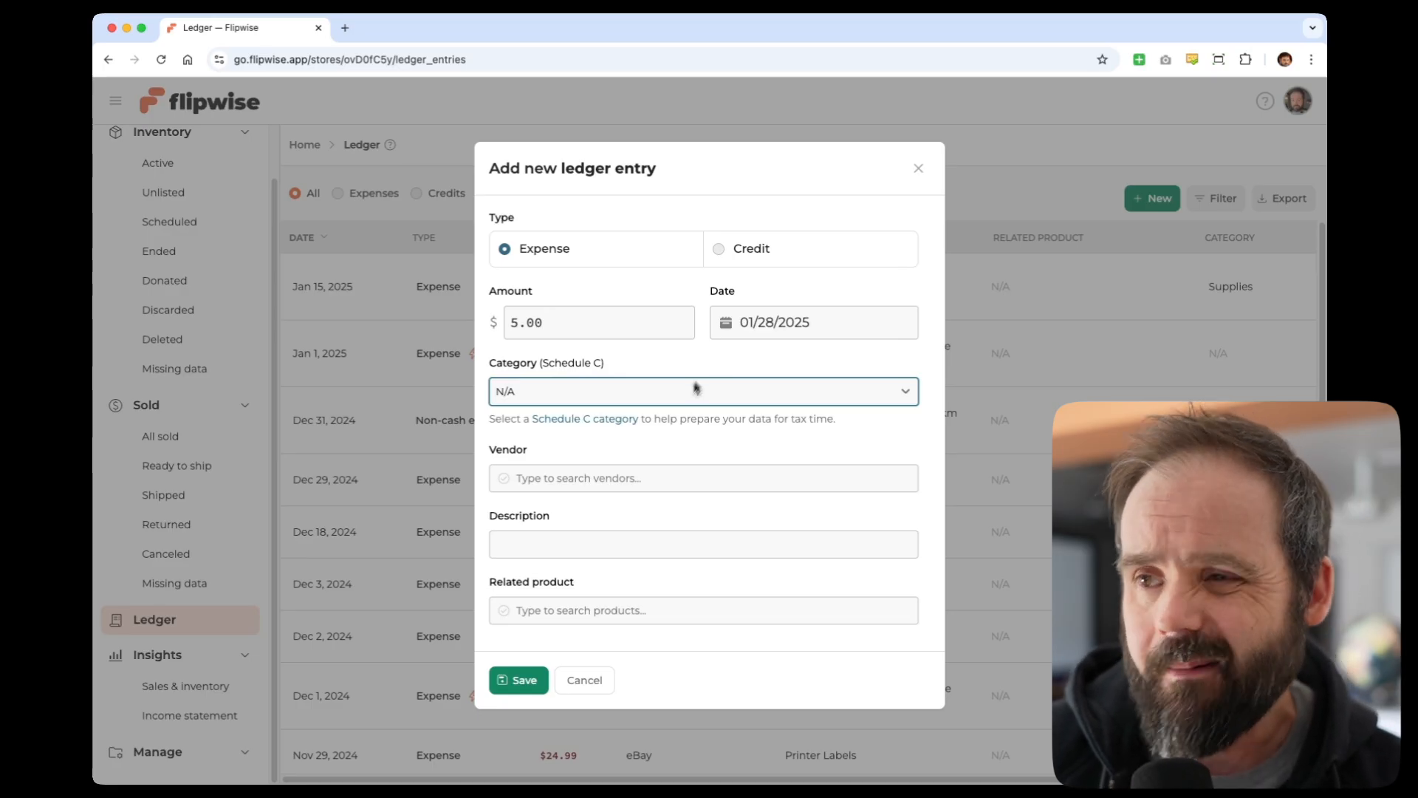
- Set vendor eBay and description 'boxes', then save the expense
{"action": "left_click", "coordinate": [702, 478]}
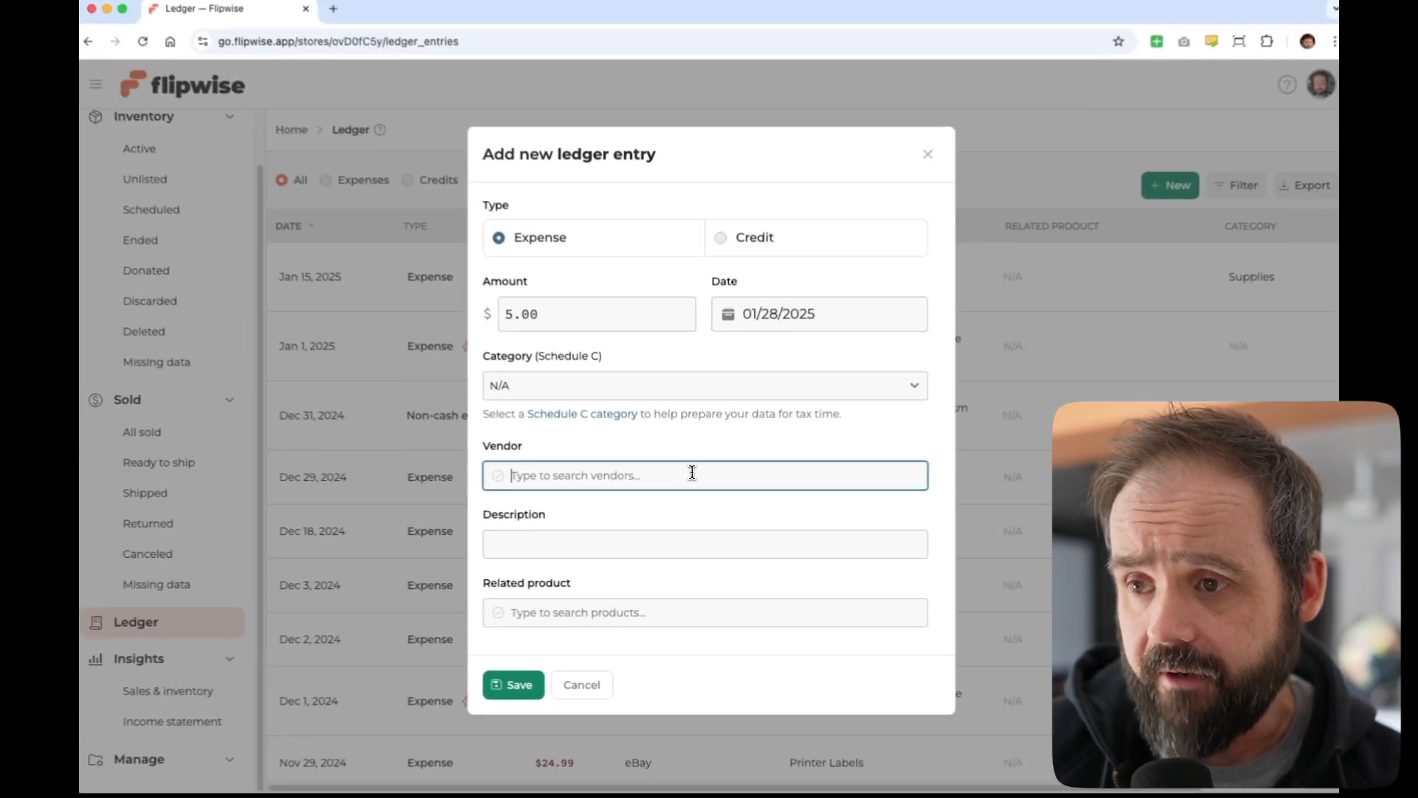
{"action": "type", "text": "e"}
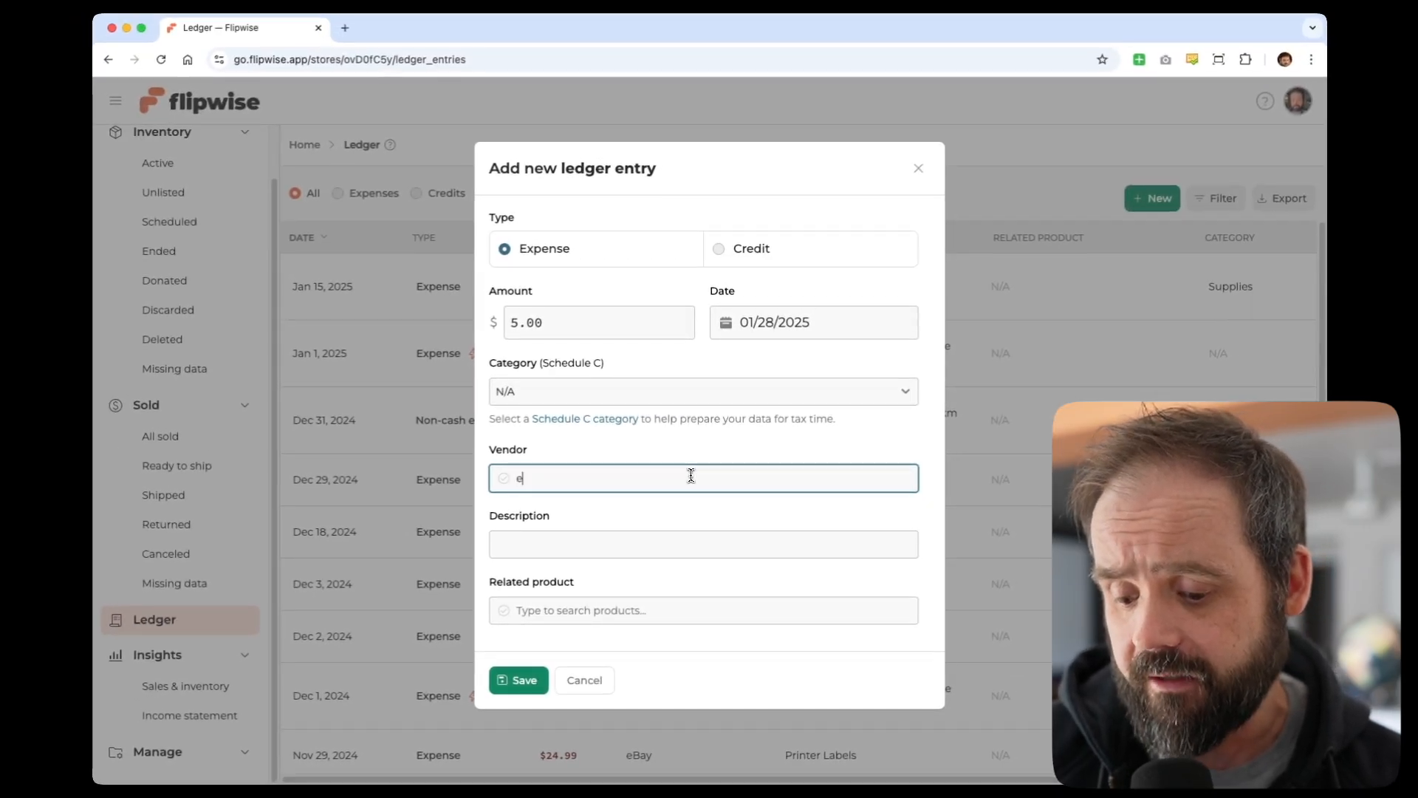
{"action": "type", "text": "Bay"}
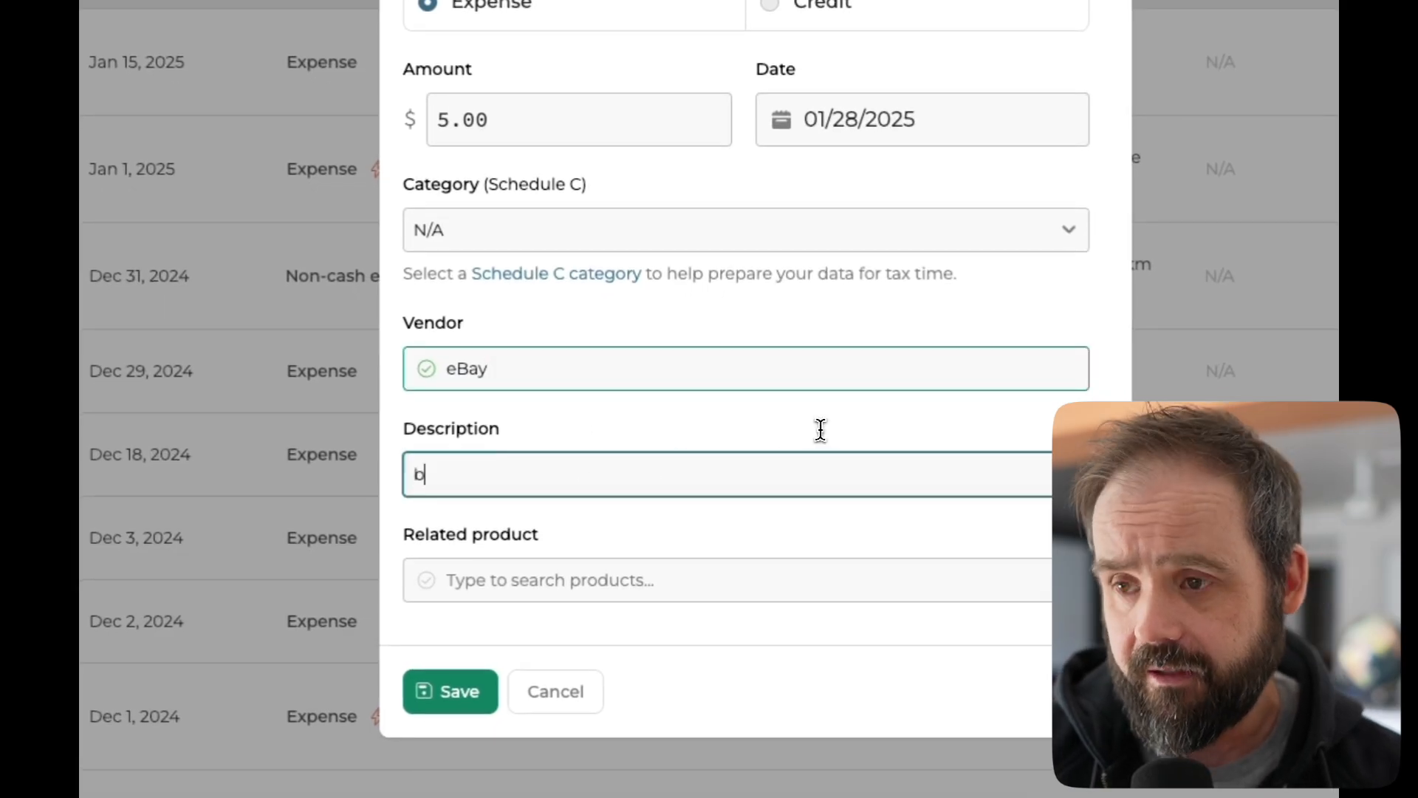
{"action": "type", "text": "oxes"}
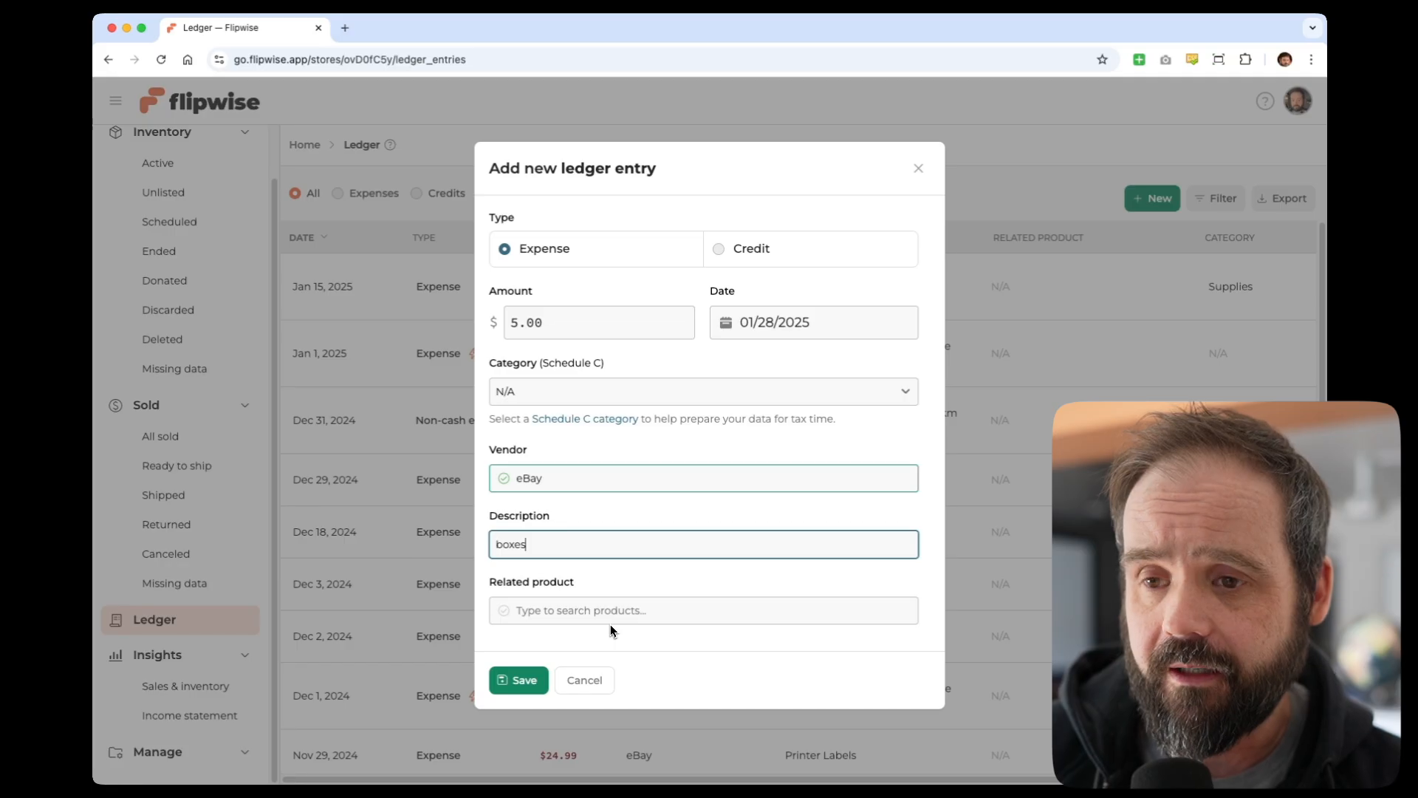
{"action": "left_click", "coordinate": [519, 680]}
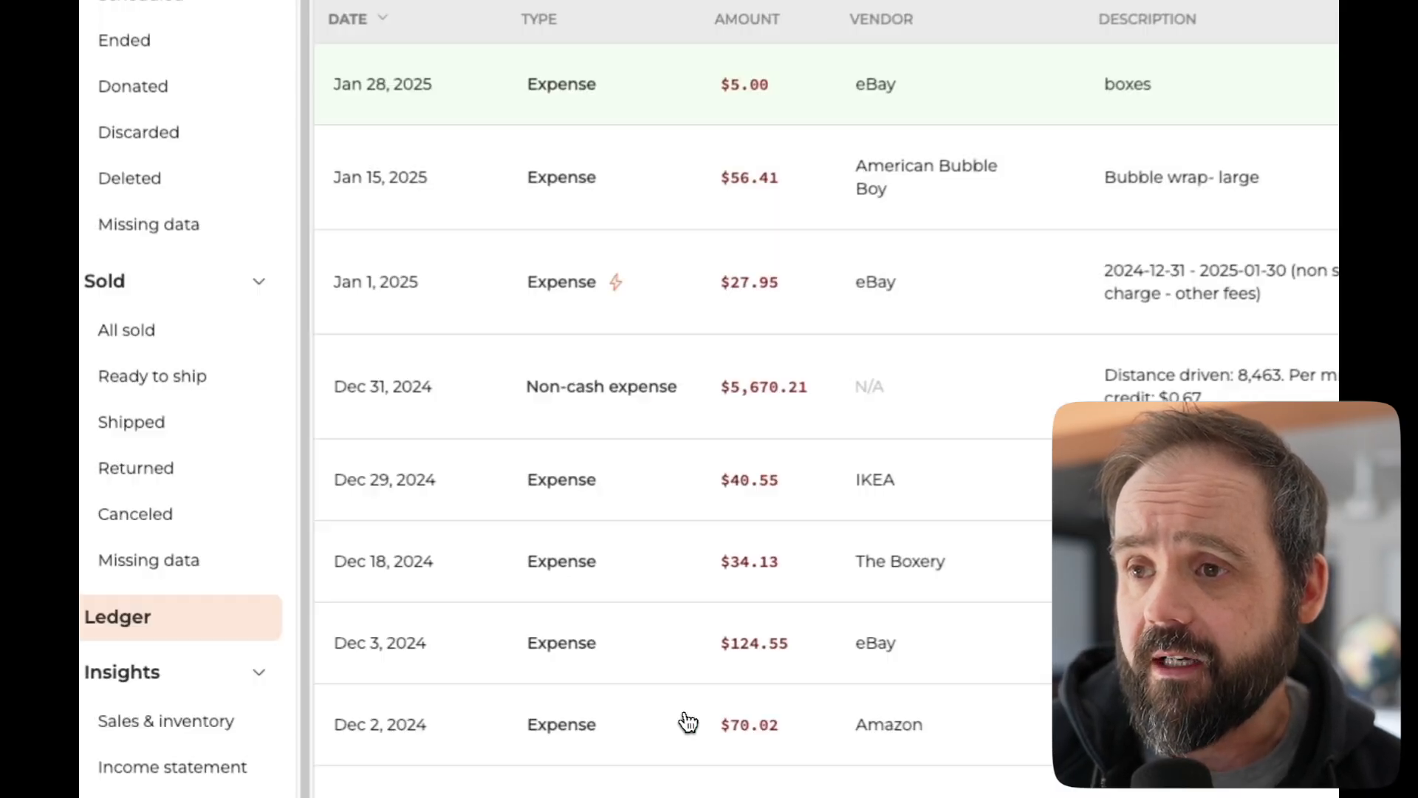
- Scroll the ledger up to see the new $5 boxes expense row
{"action": "scroll", "scroll_direction": "up", "scroll_amount": 3}
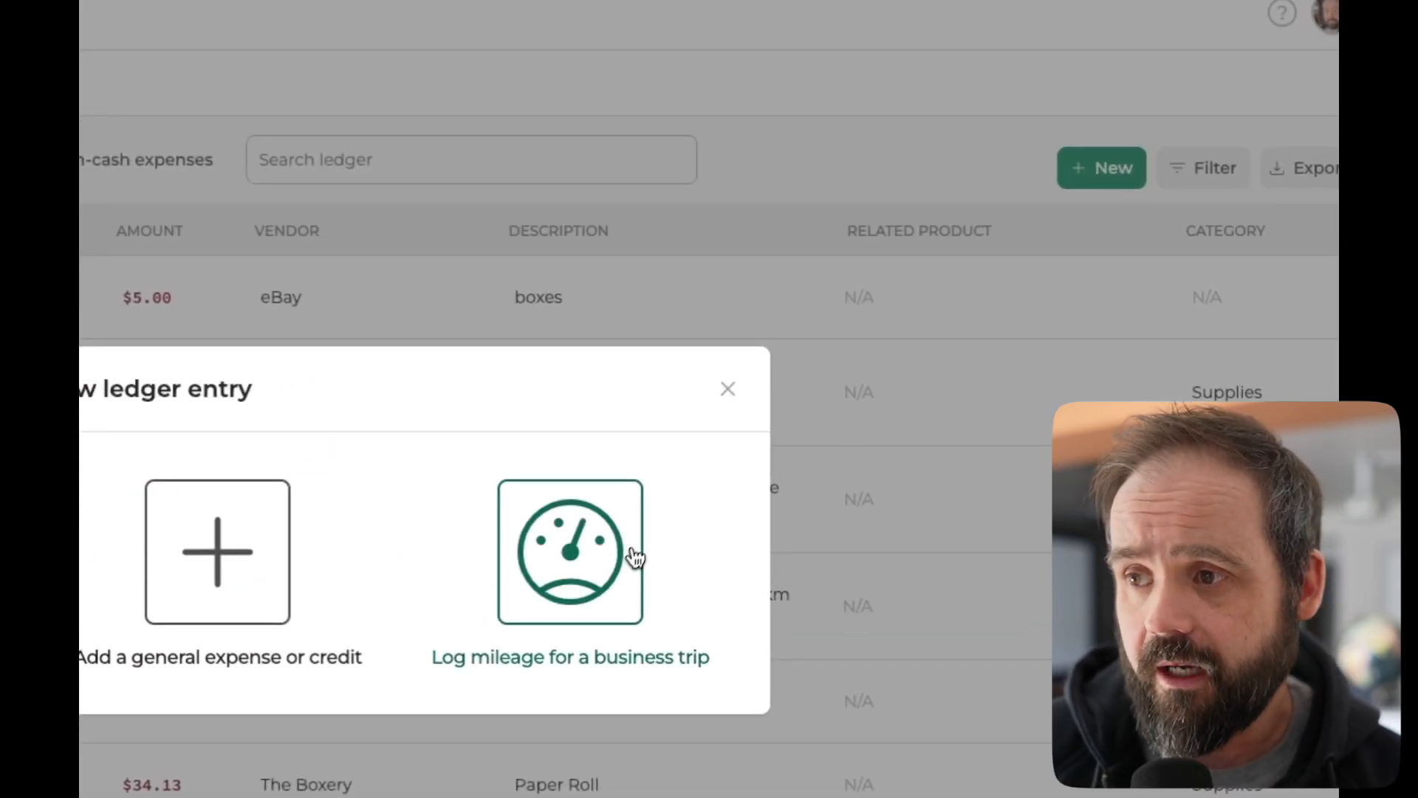
- Log a 10-mile business trip totaling $7.00 at $0.70 per mile and save it
{"action": "left_click", "coordinate": [570, 552]}
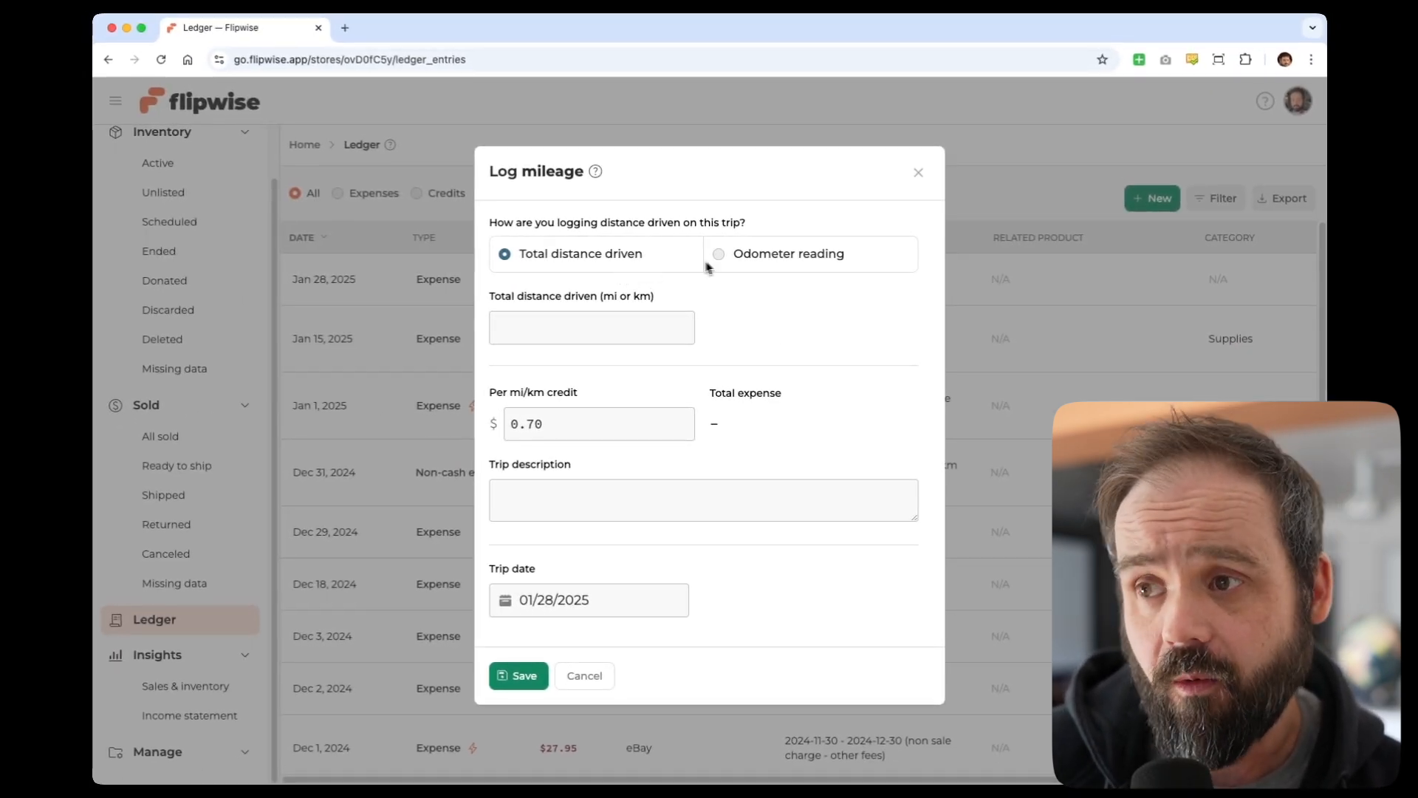
{"action": "left_click", "coordinate": [718, 253]}
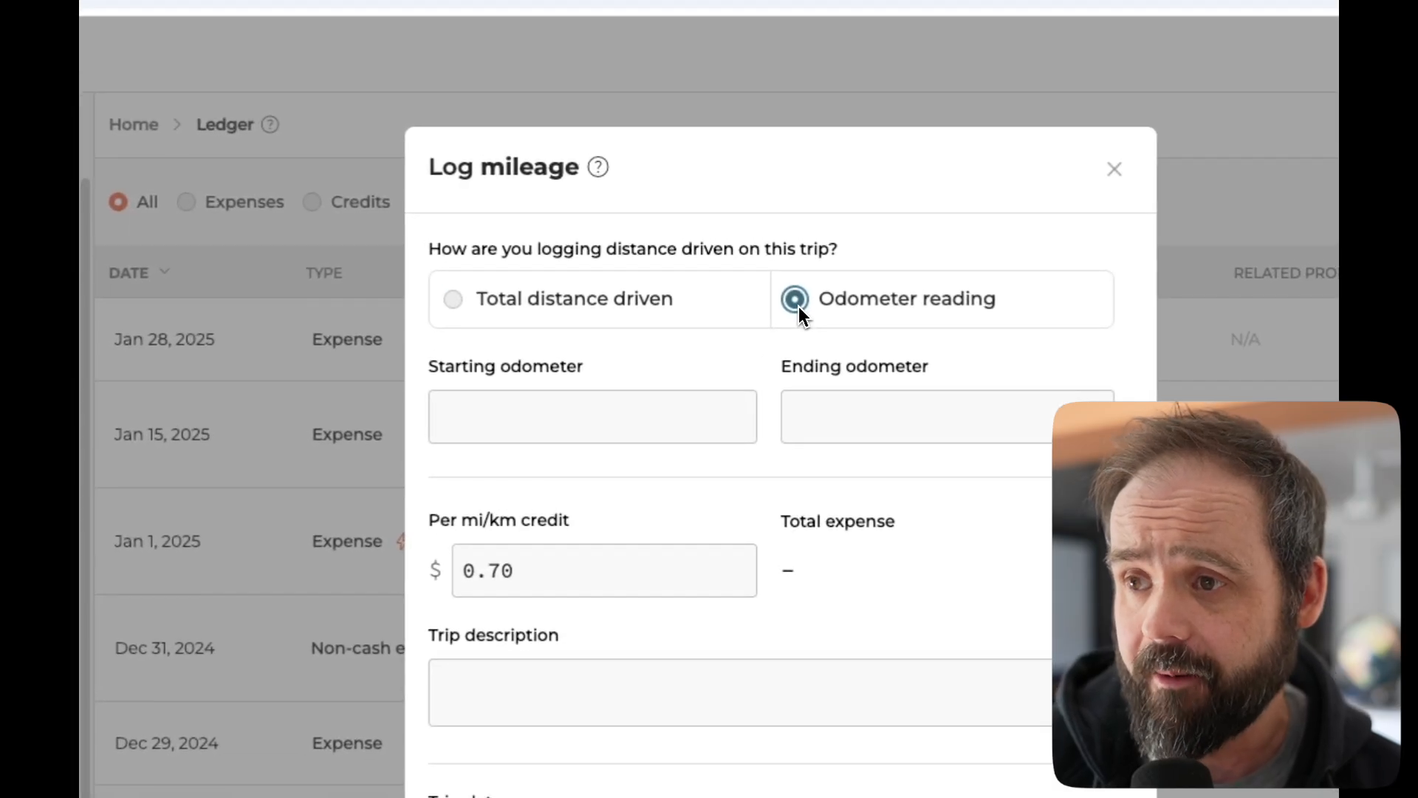
{"action": "left_click", "coordinate": [452, 299]}
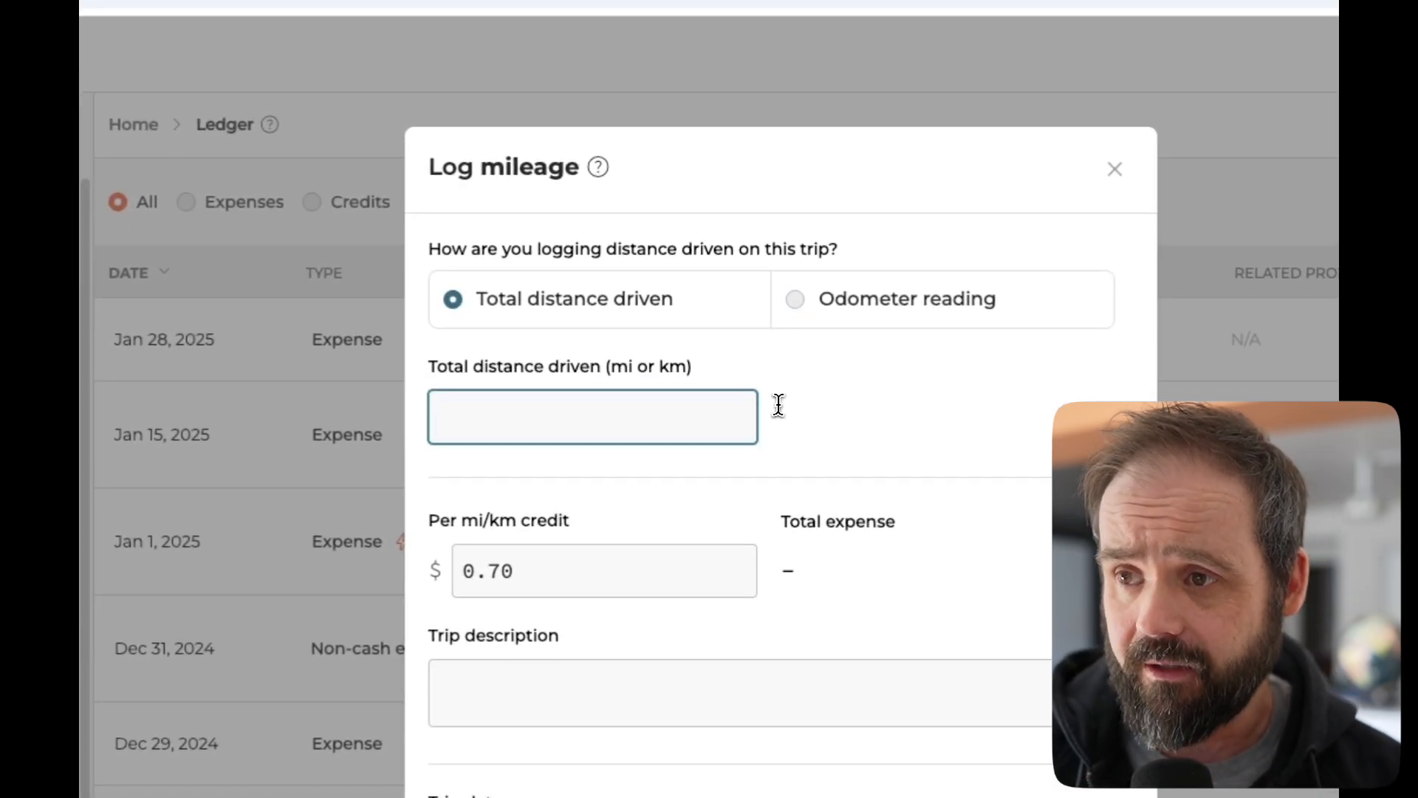
{"action": "type", "text": "10"}
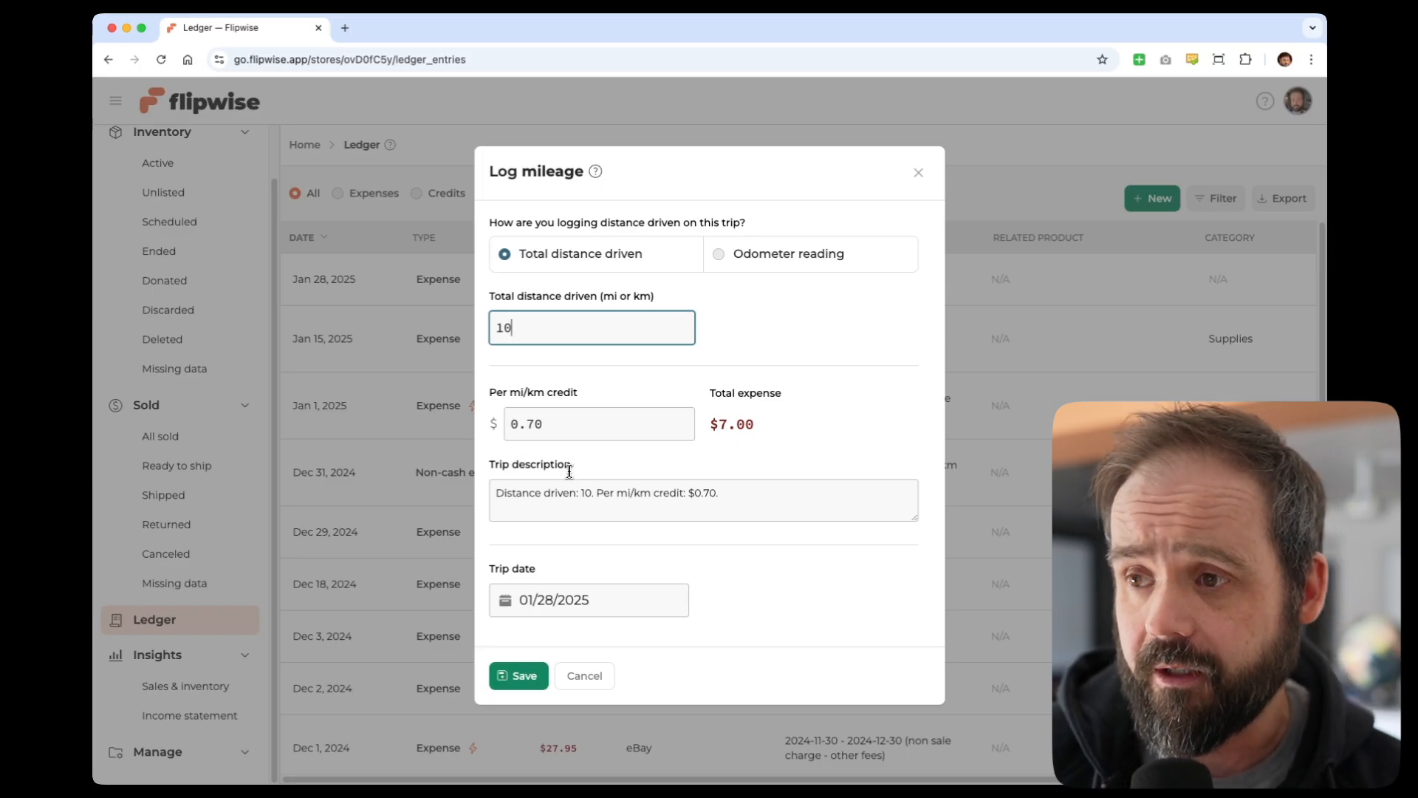
{"action": "mouse_move", "coordinate": [737, 438]}
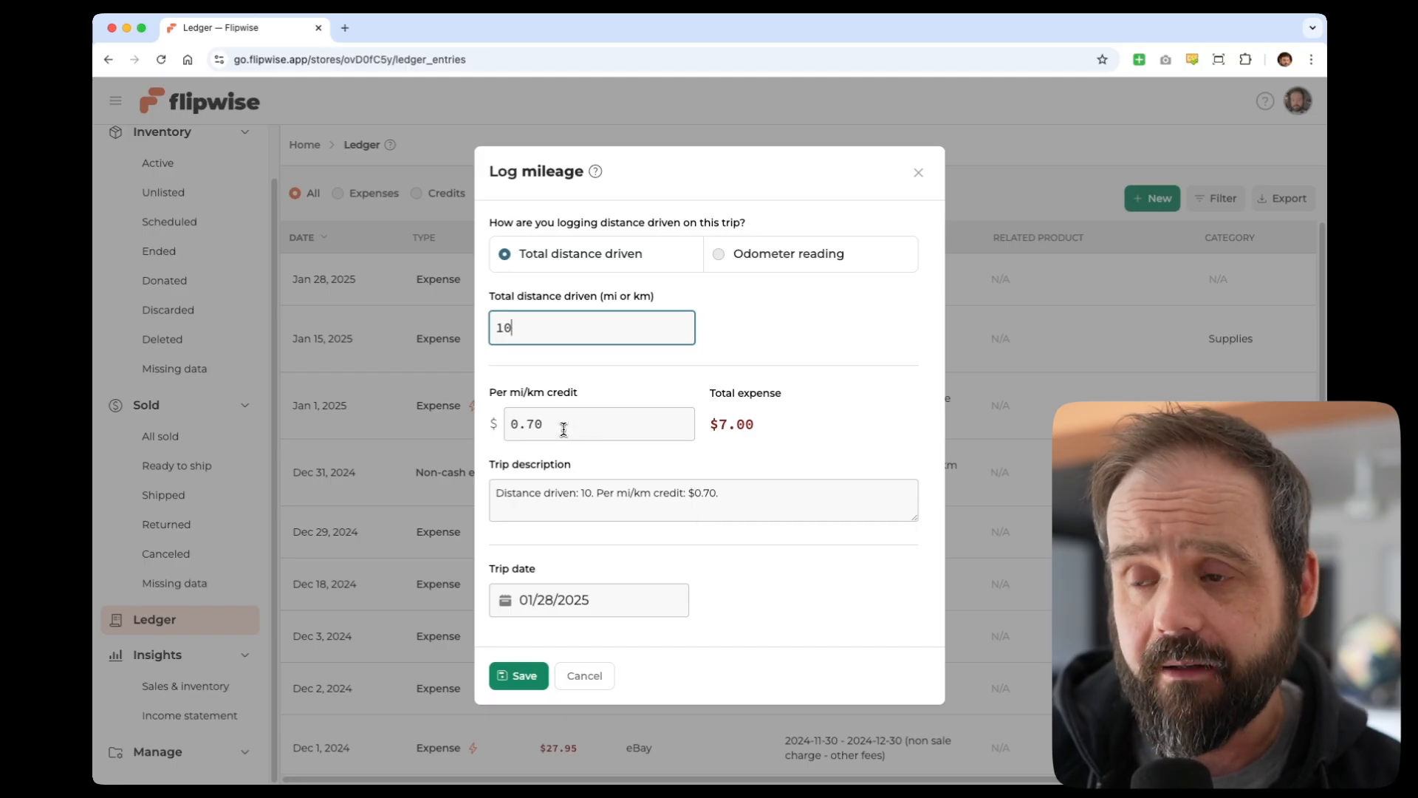
{"action": "mouse_move", "coordinate": [710, 495]}
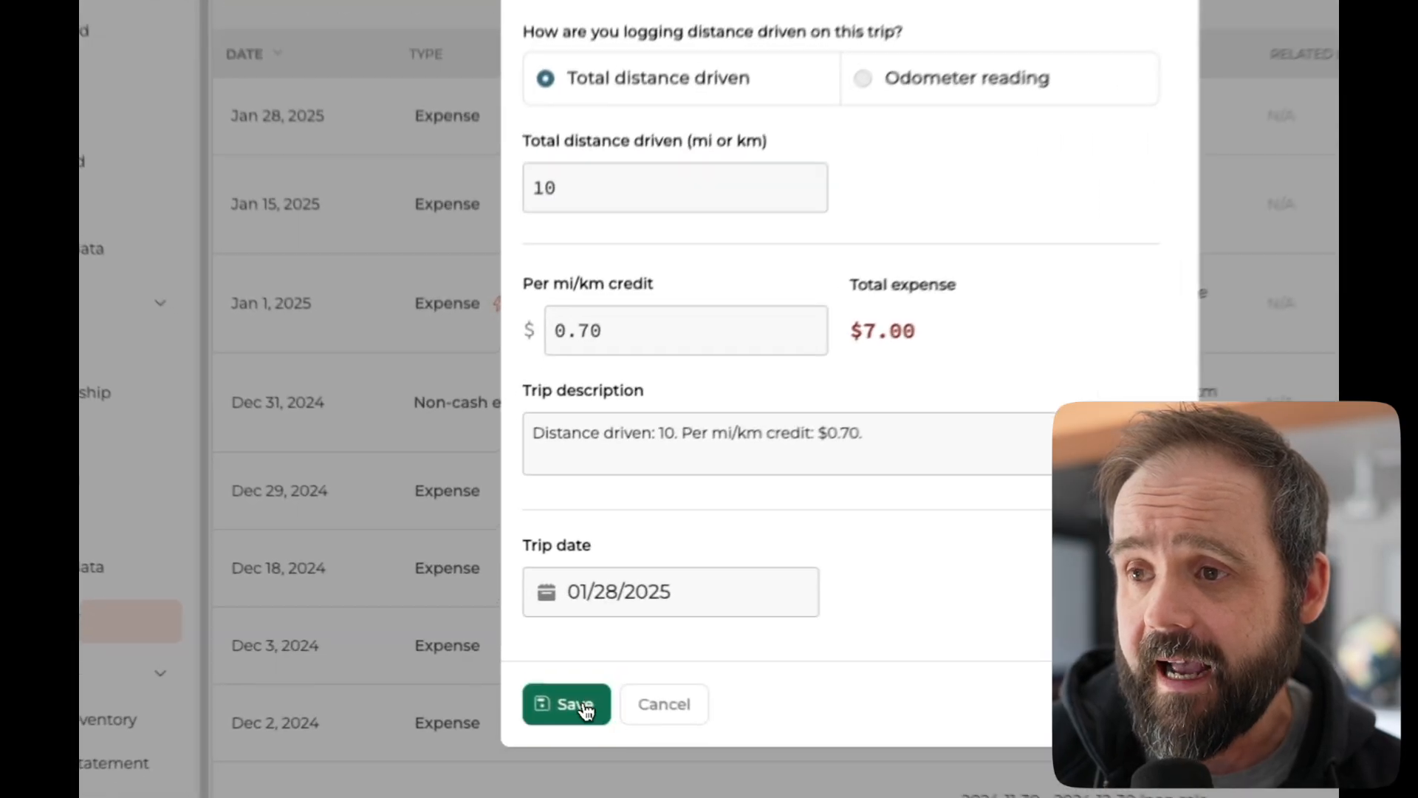
{"action": "left_click", "coordinate": [567, 704]}
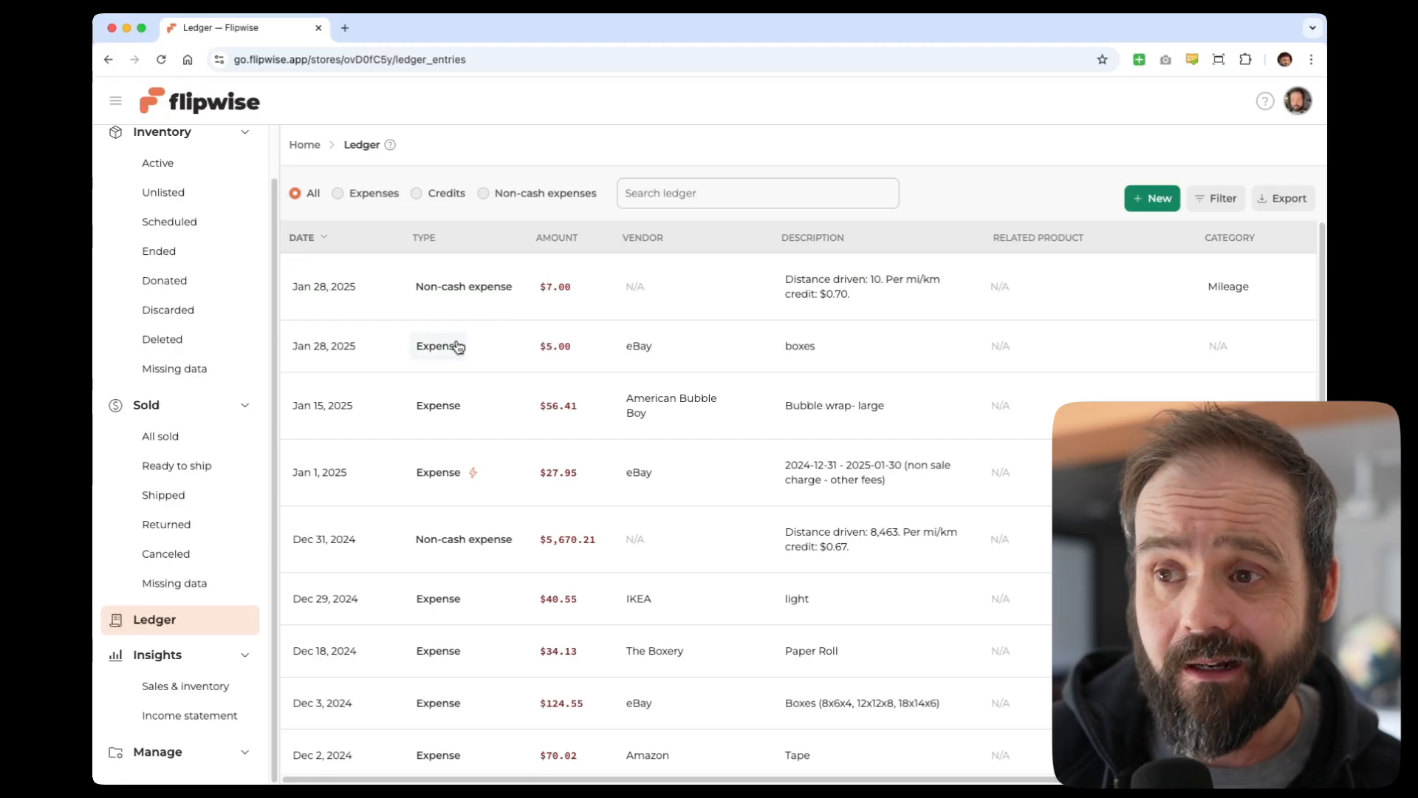
{"action": "left_click", "coordinate": [438, 345]}
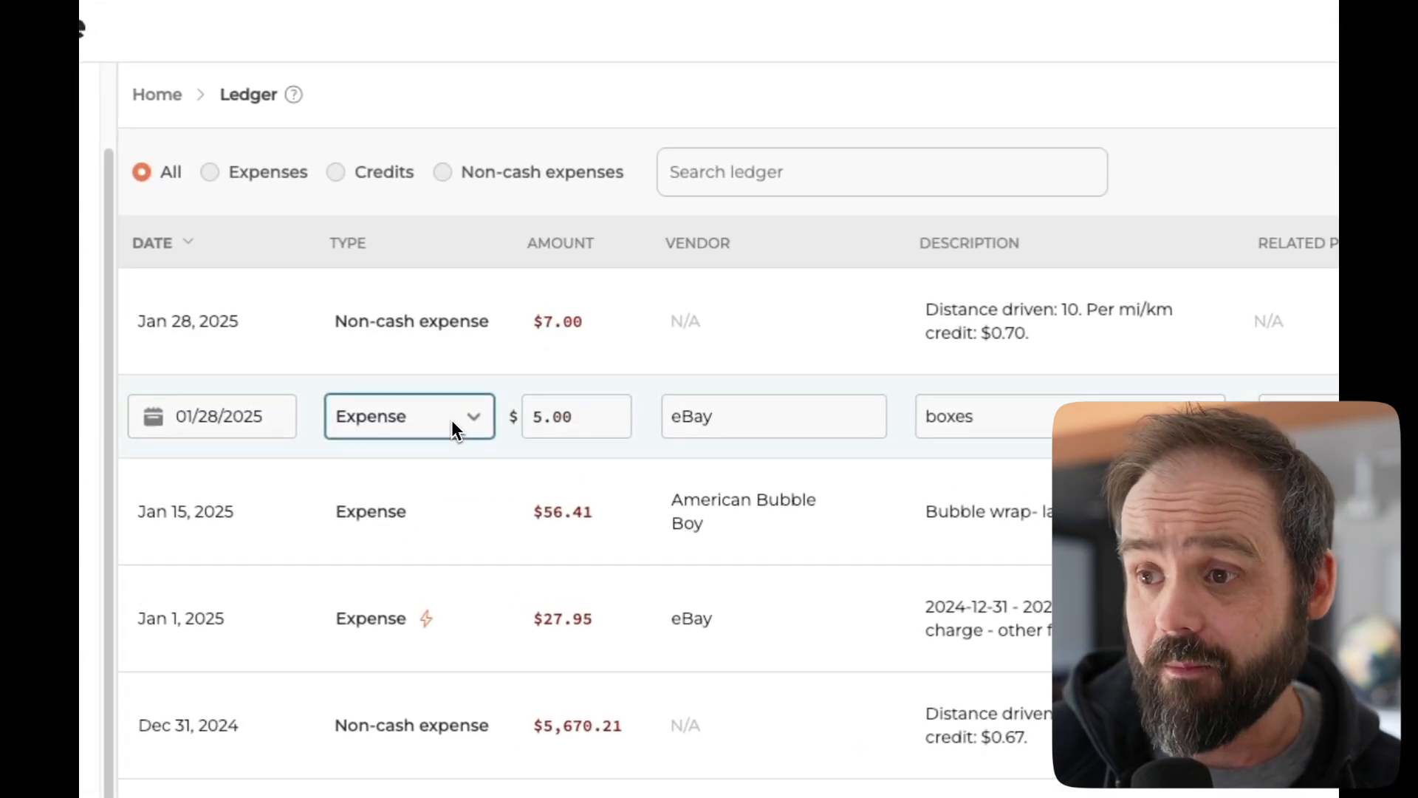
{"action": "left_click", "coordinate": [407, 416]}
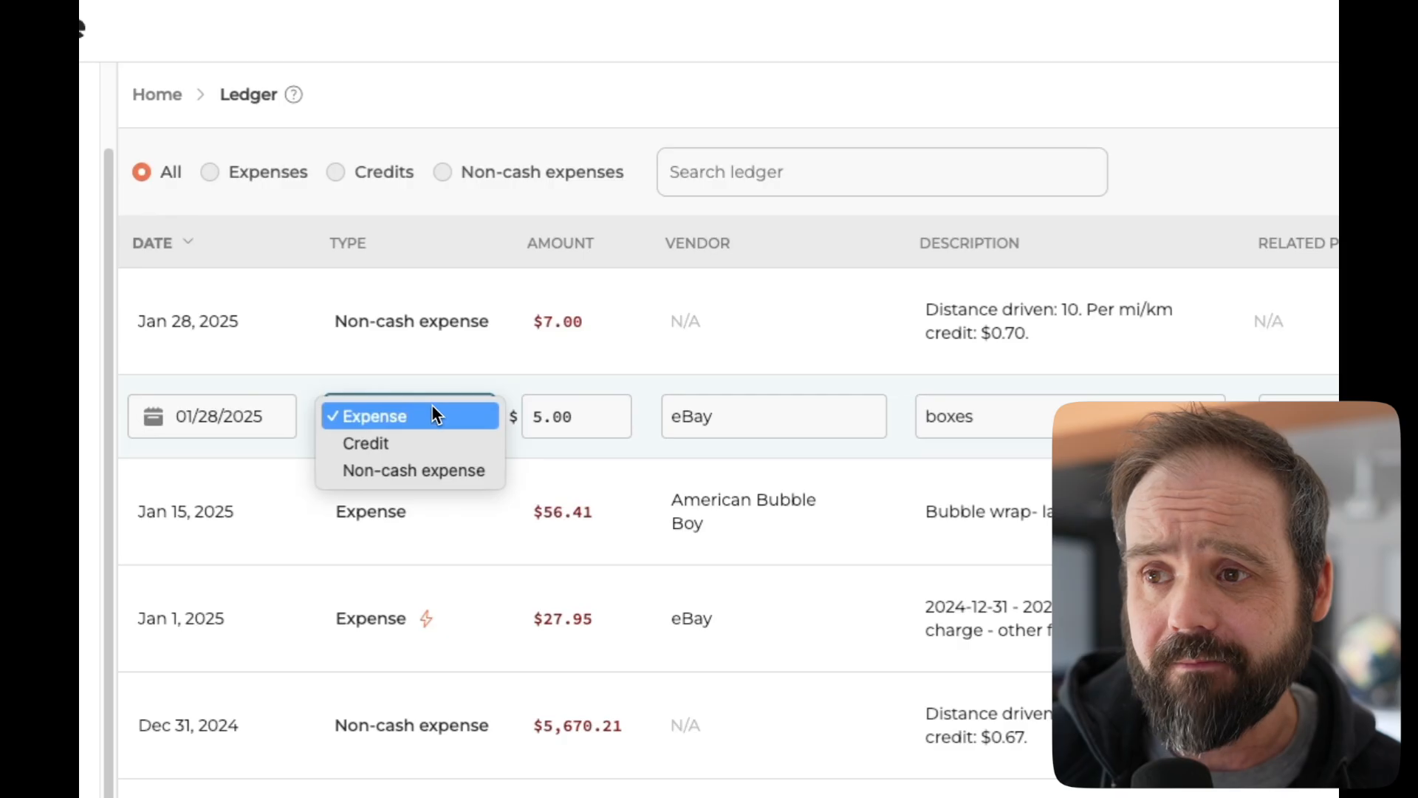
{"action": "left_click", "coordinate": [374, 415]}
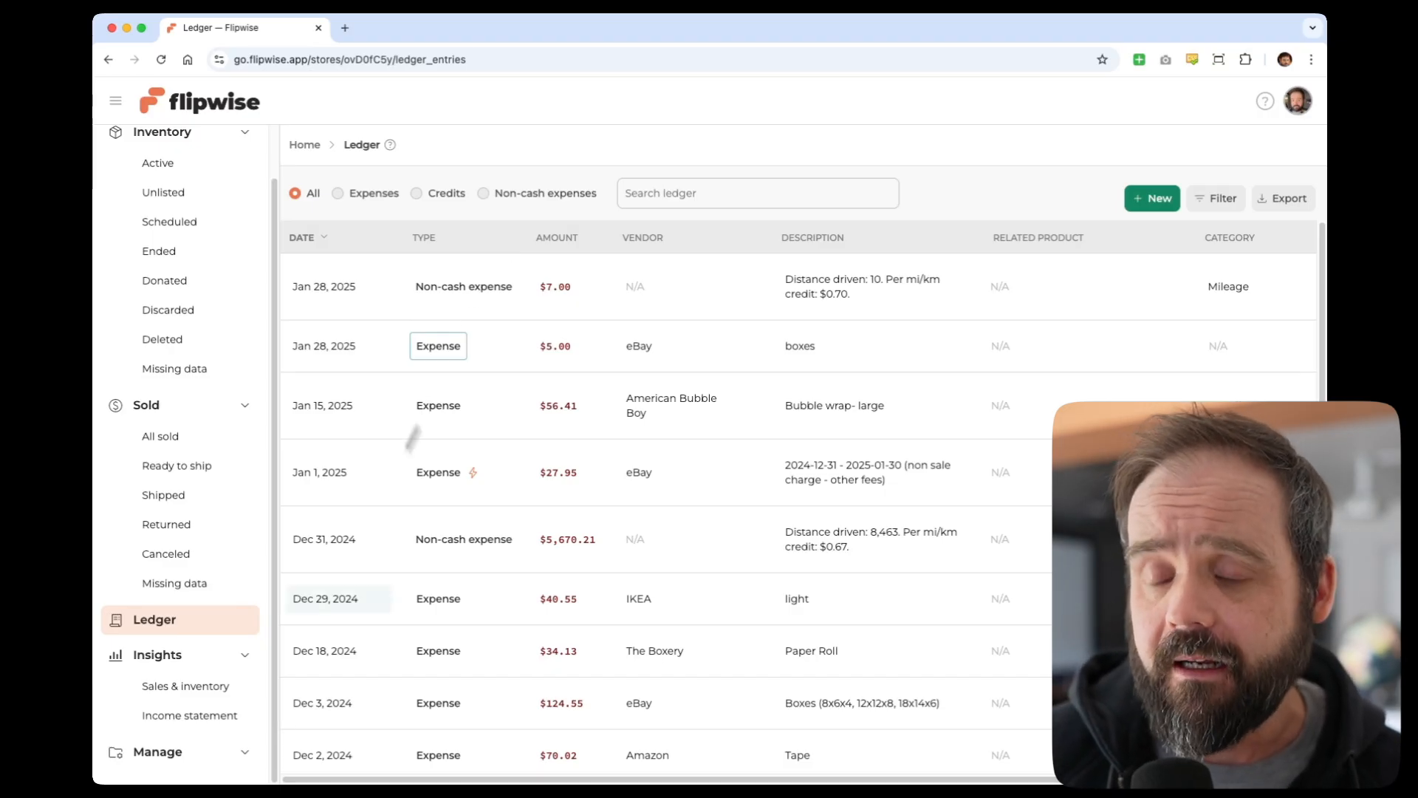
{"action": "left_click", "coordinate": [189, 716]}
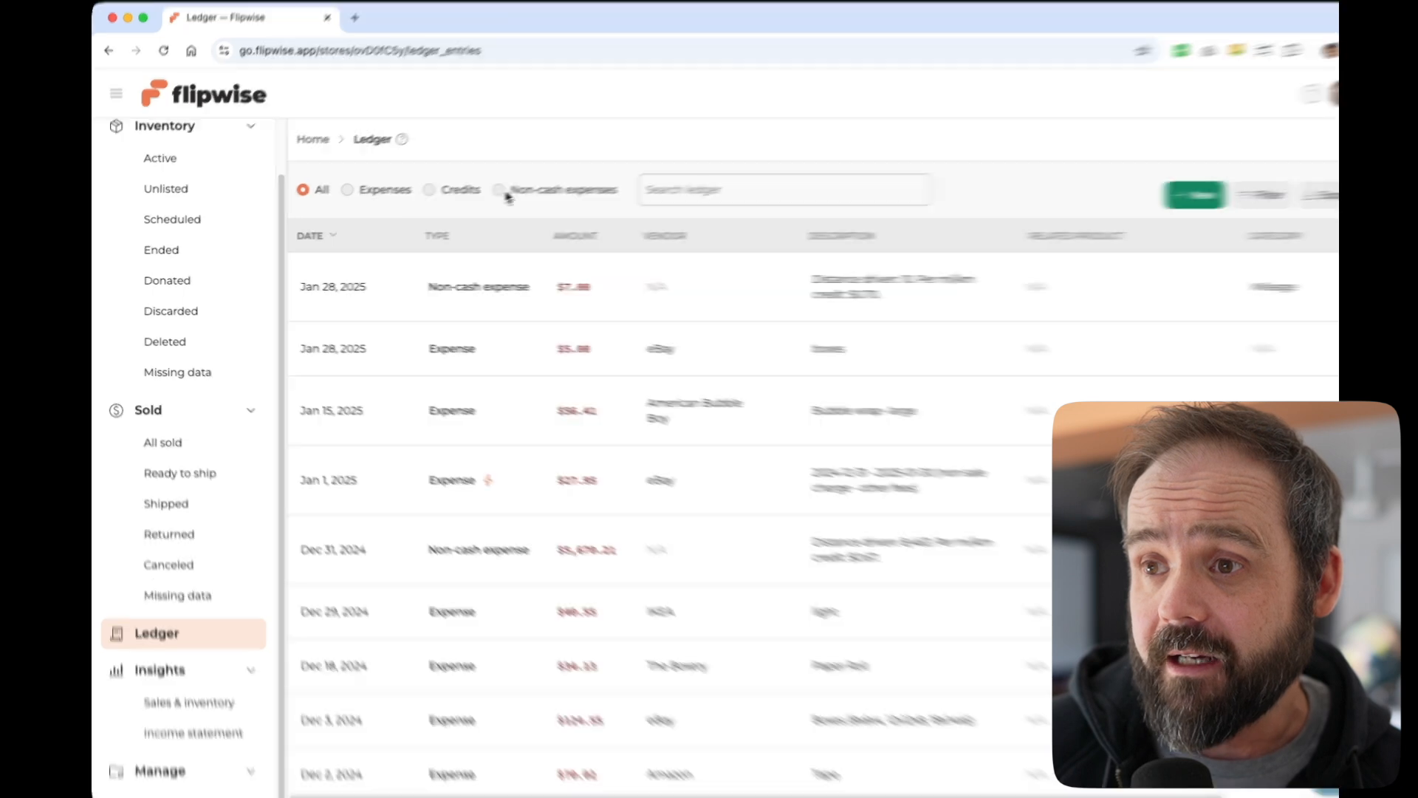
{"action": "left_click", "coordinate": [430, 189]}
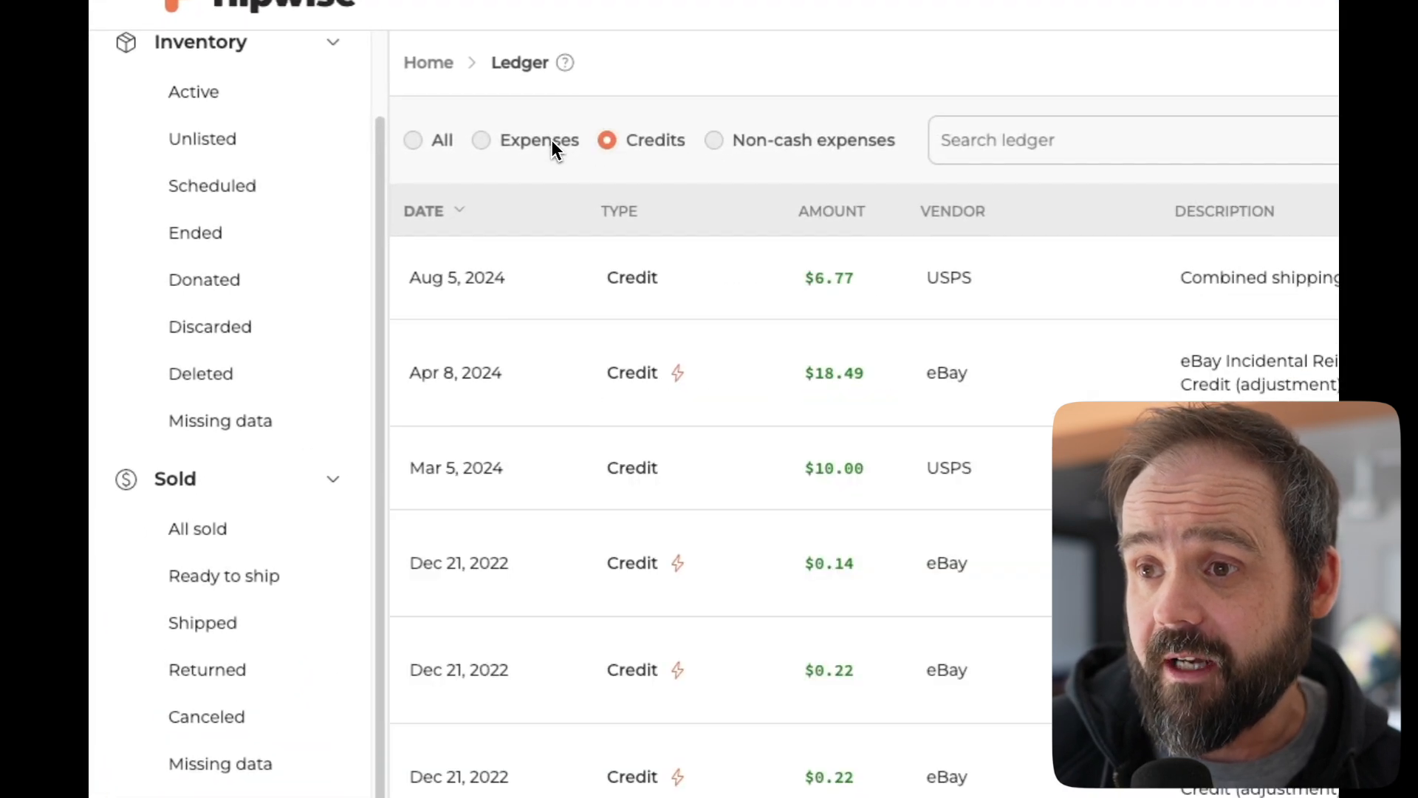
{"action": "left_click", "coordinate": [481, 141]}
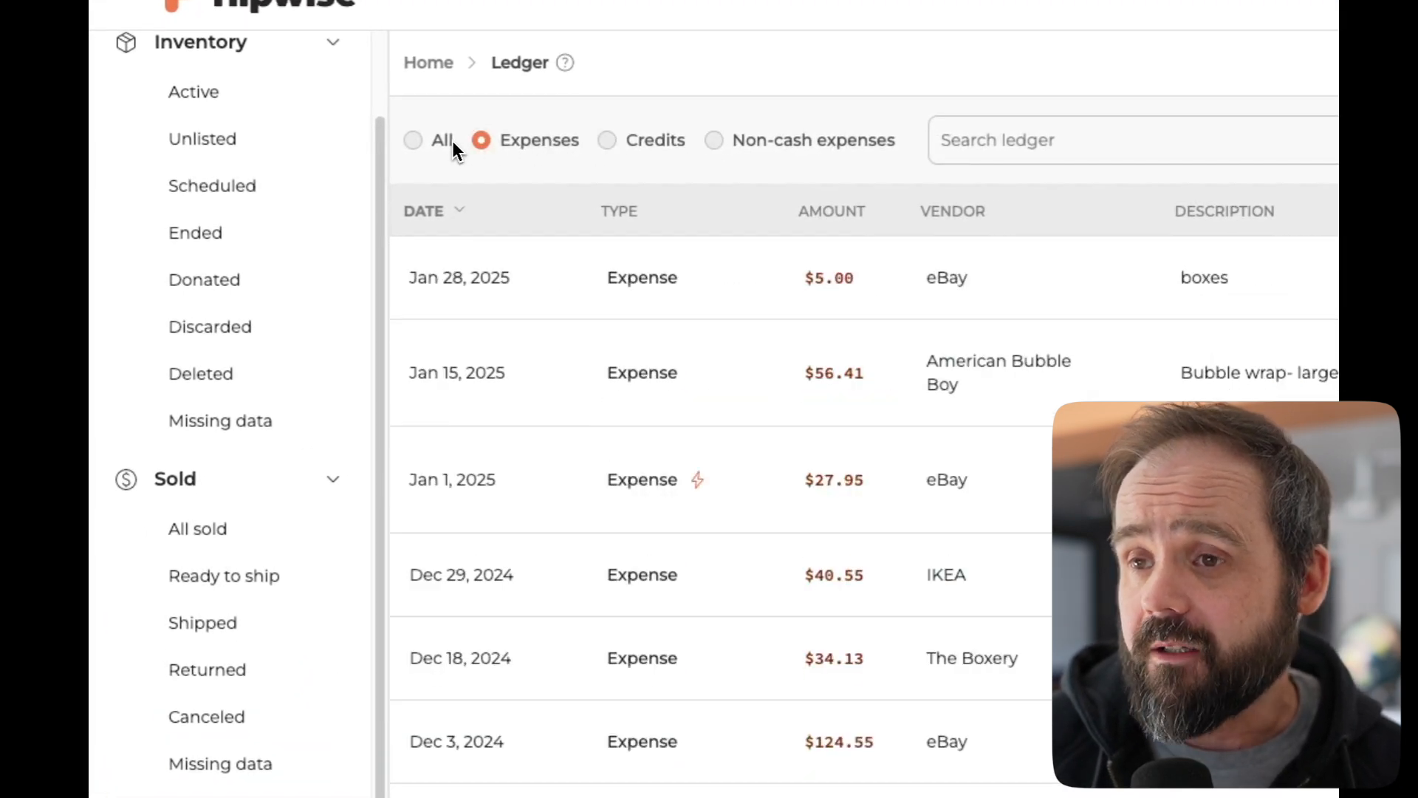
{"action": "left_click", "coordinate": [412, 140]}
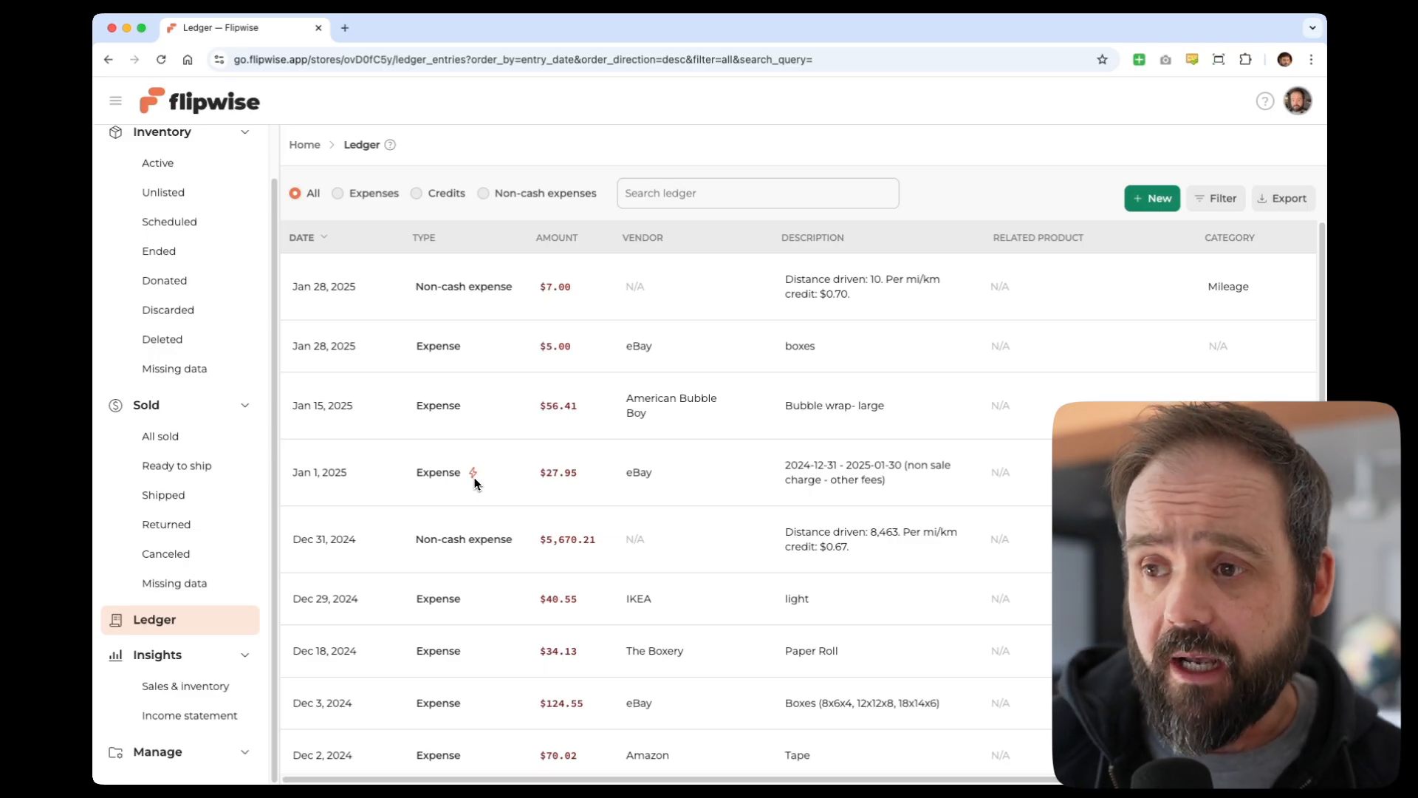
{"action": "mouse_move", "coordinate": [746, 483]}
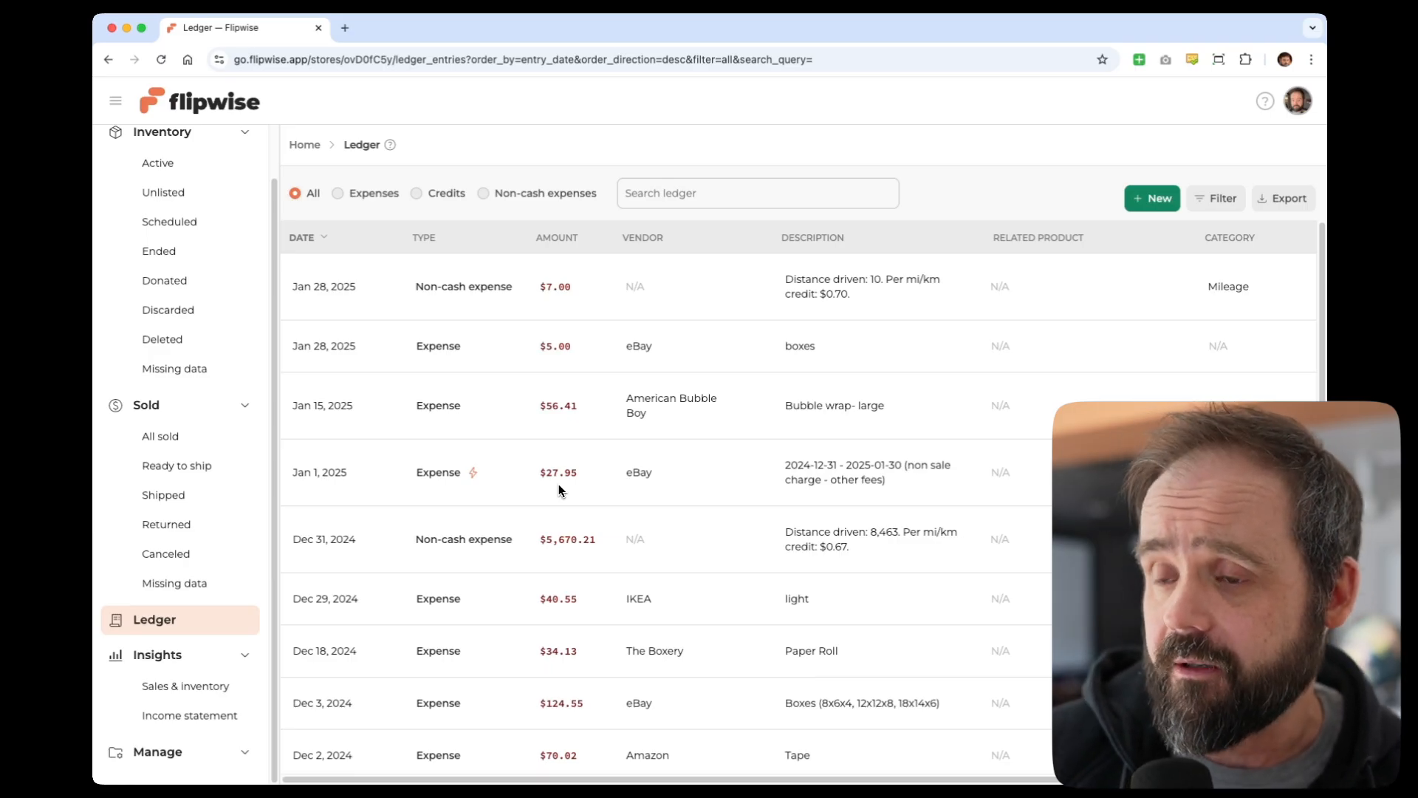
{"action": "mouse_move", "coordinate": [479, 486]}
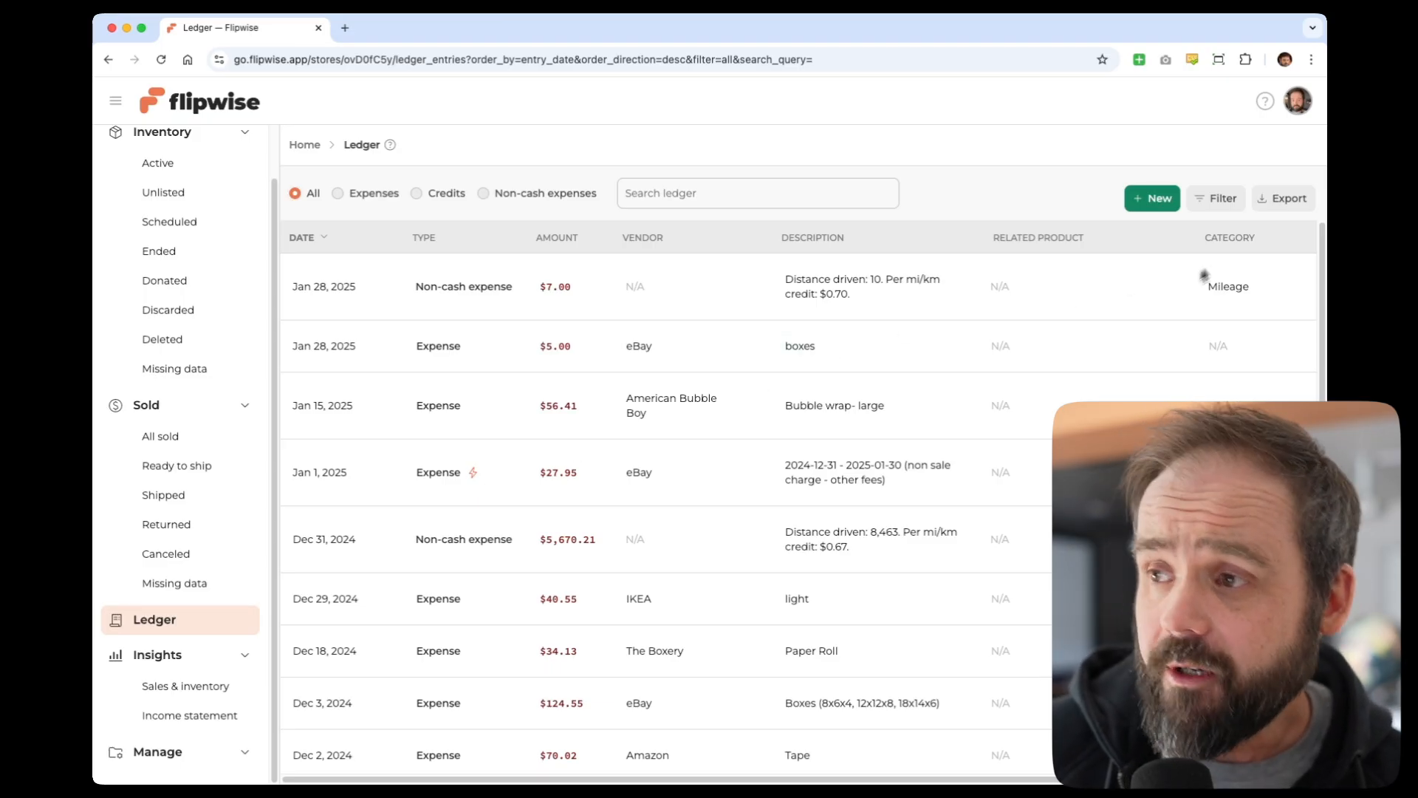
- Filter the ledger to last year, then cancel the CSV export dialog
{"action": "left_click", "coordinate": [1216, 198]}
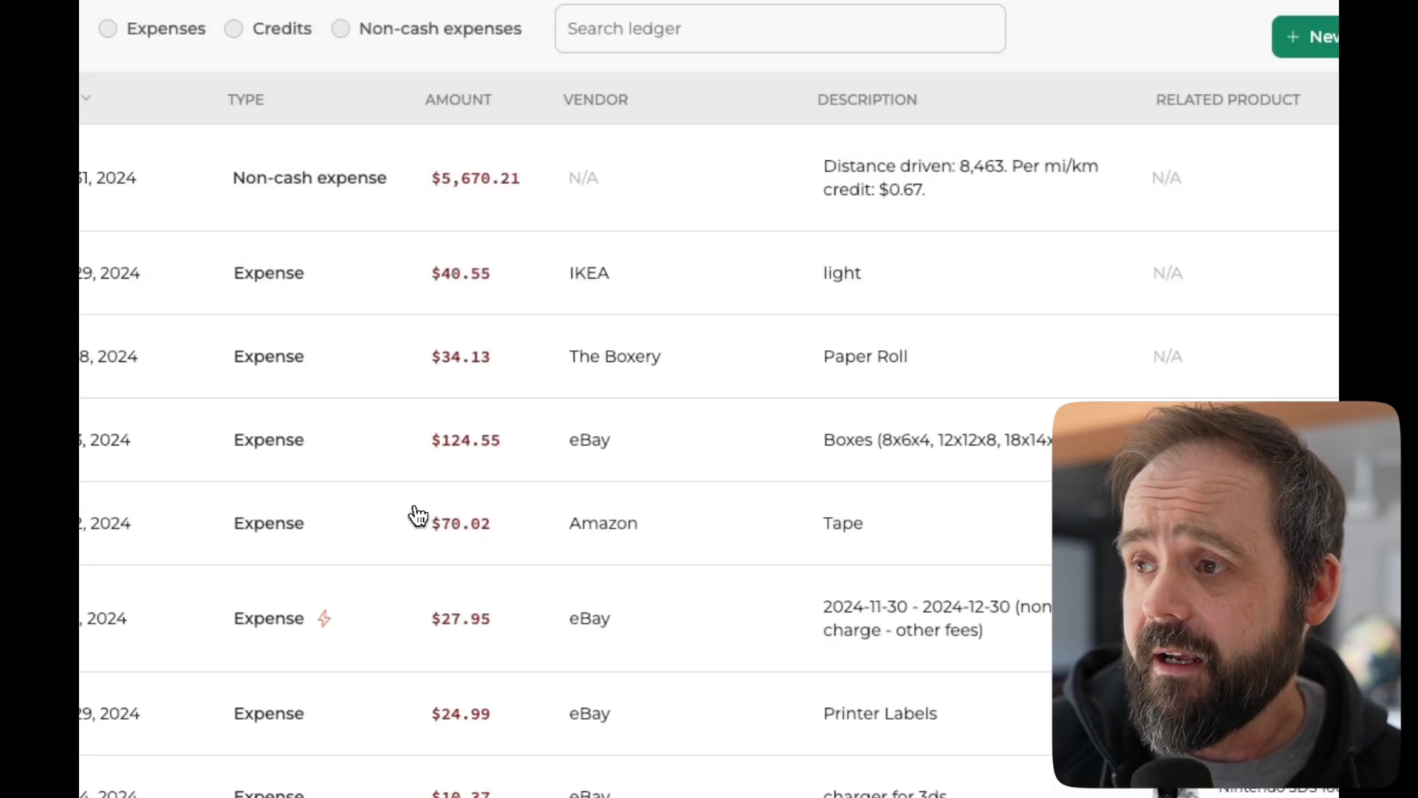
{"action": "left_click", "coordinate": [1257, 162]}
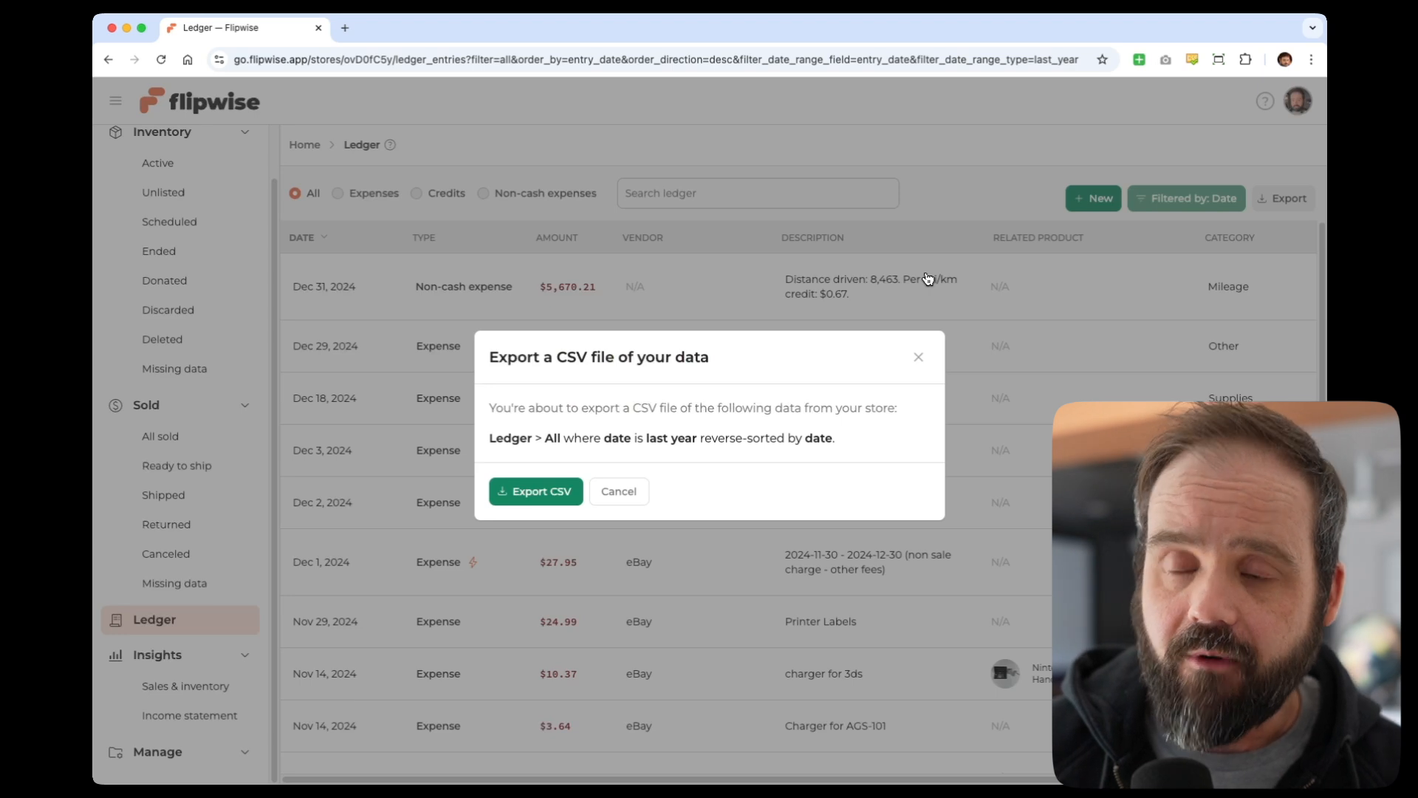
{"action": "mouse_move", "coordinate": [621, 492]}
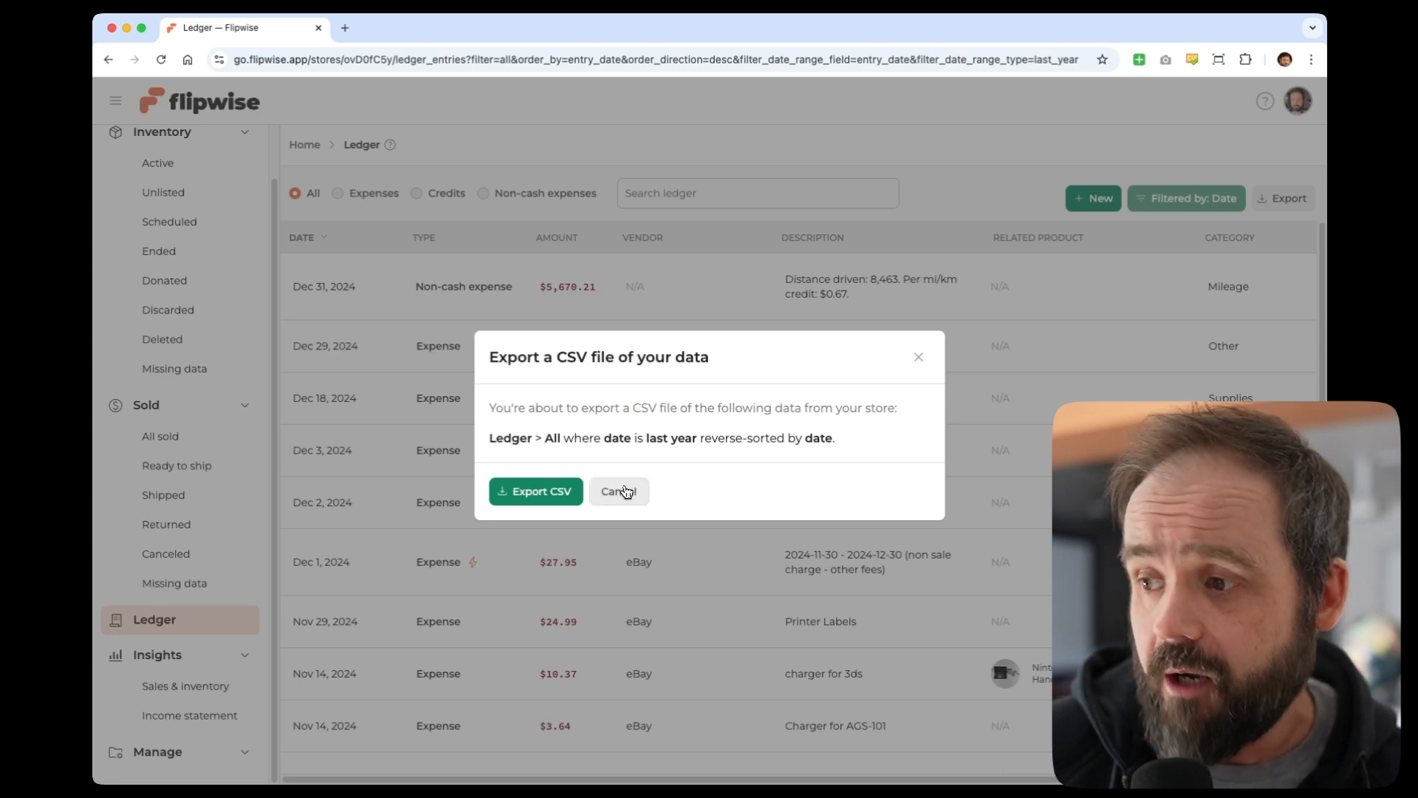
{"action": "left_click", "coordinate": [619, 491]}
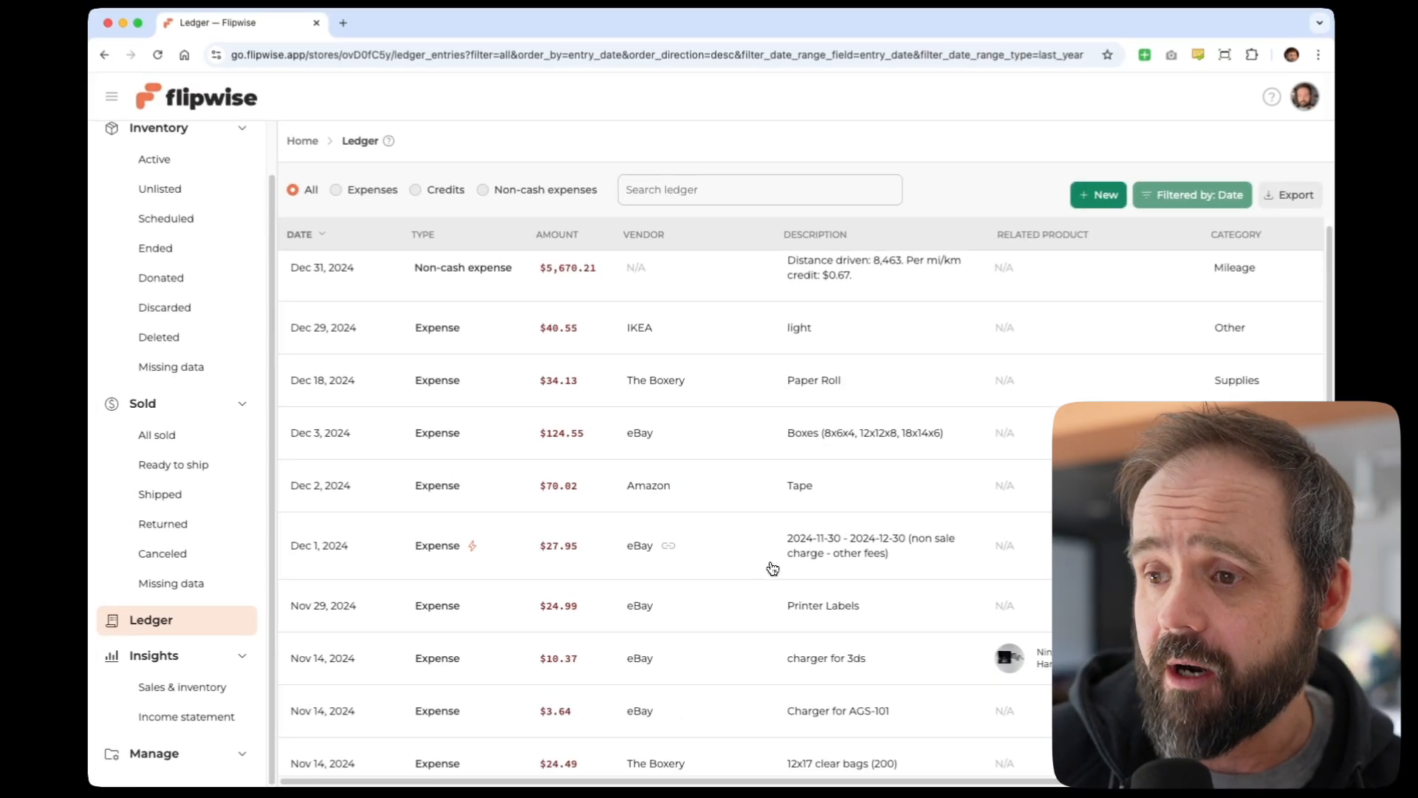
- Scroll down the last-year ledger to the Nov 2024 entries
{"action": "scroll", "scroll_direction": "down", "scroll_amount": 3}
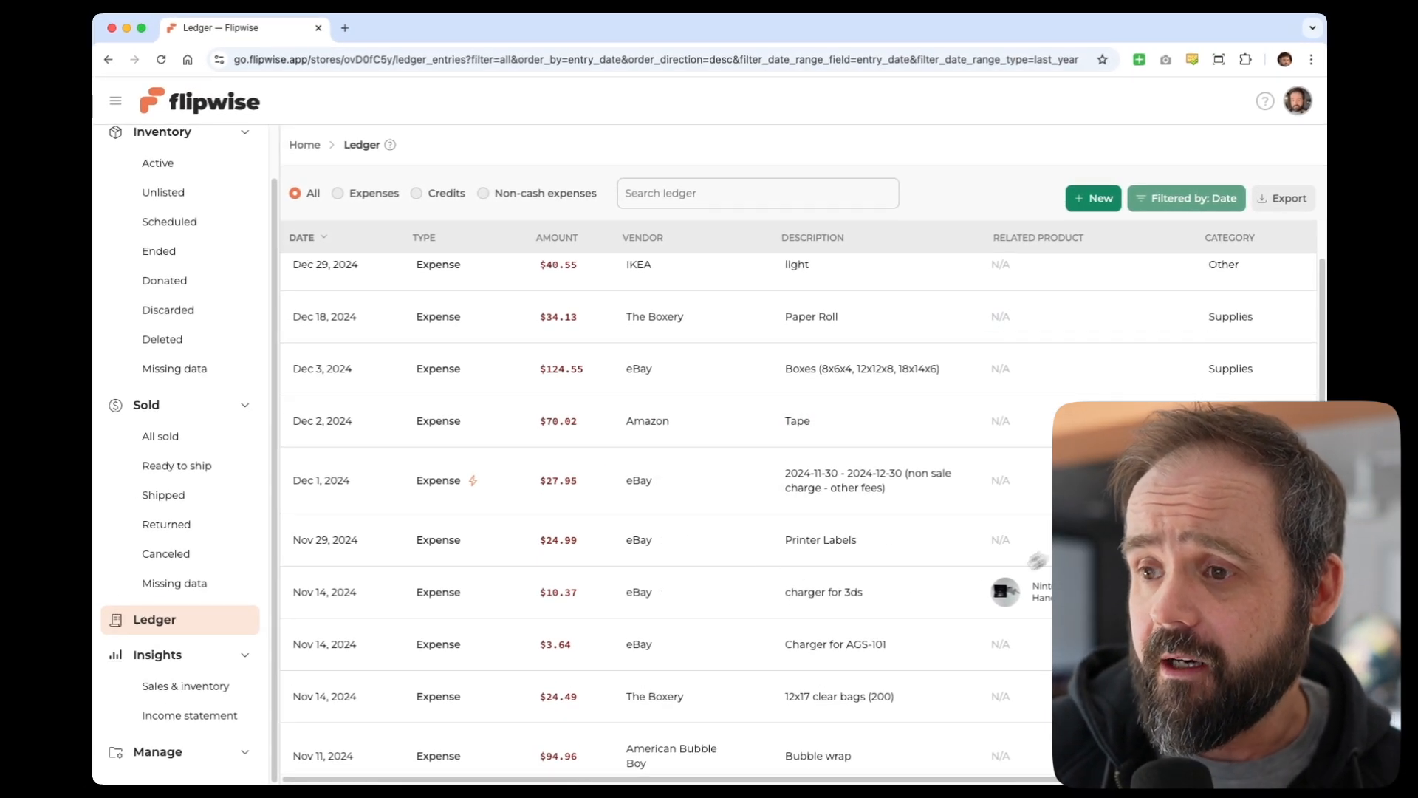
{"action": "mouse_move", "coordinate": [378, 616]}
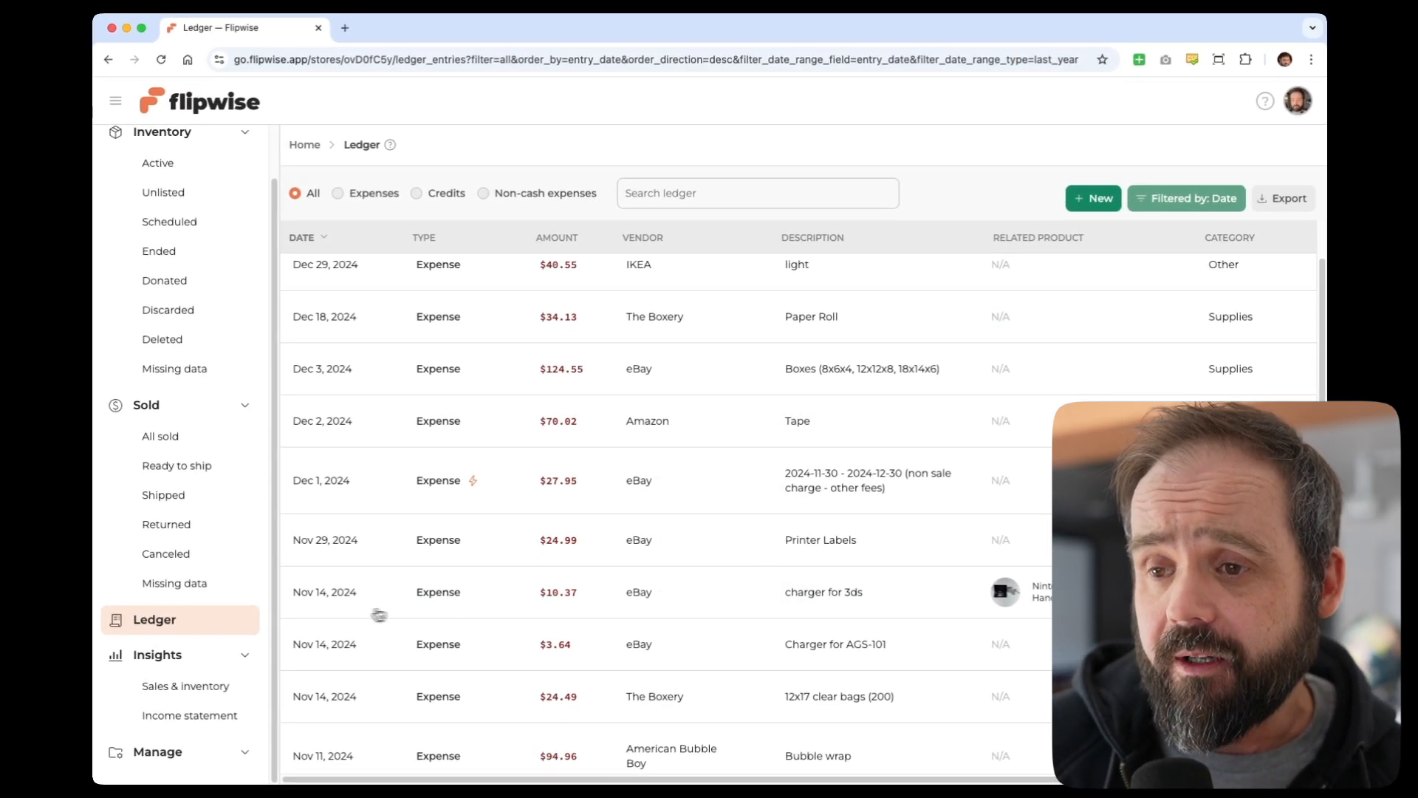
{"action": "mouse_move", "coordinate": [552, 615]}
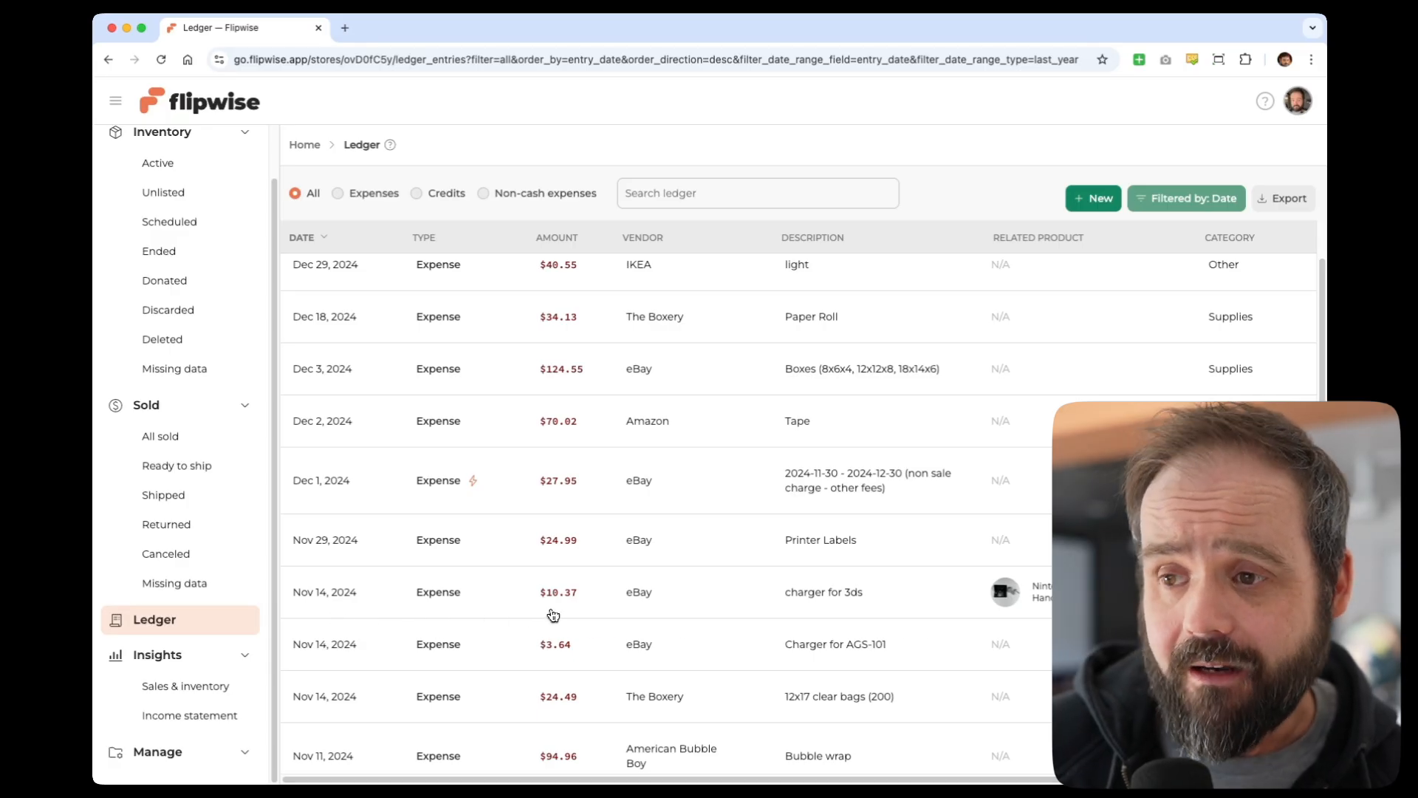
{"action": "mouse_move", "coordinate": [677, 618]}
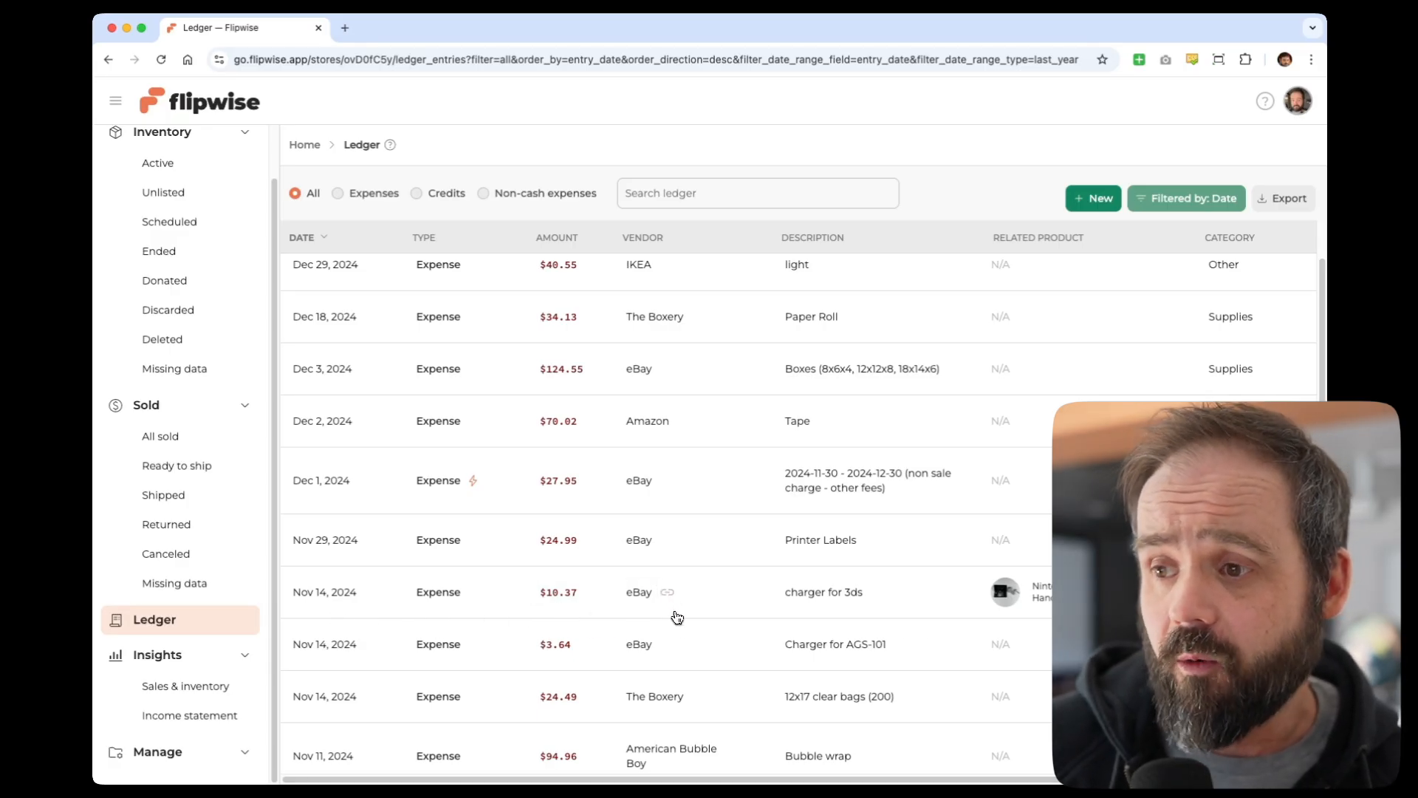
{"action": "mouse_move", "coordinate": [864, 616]}
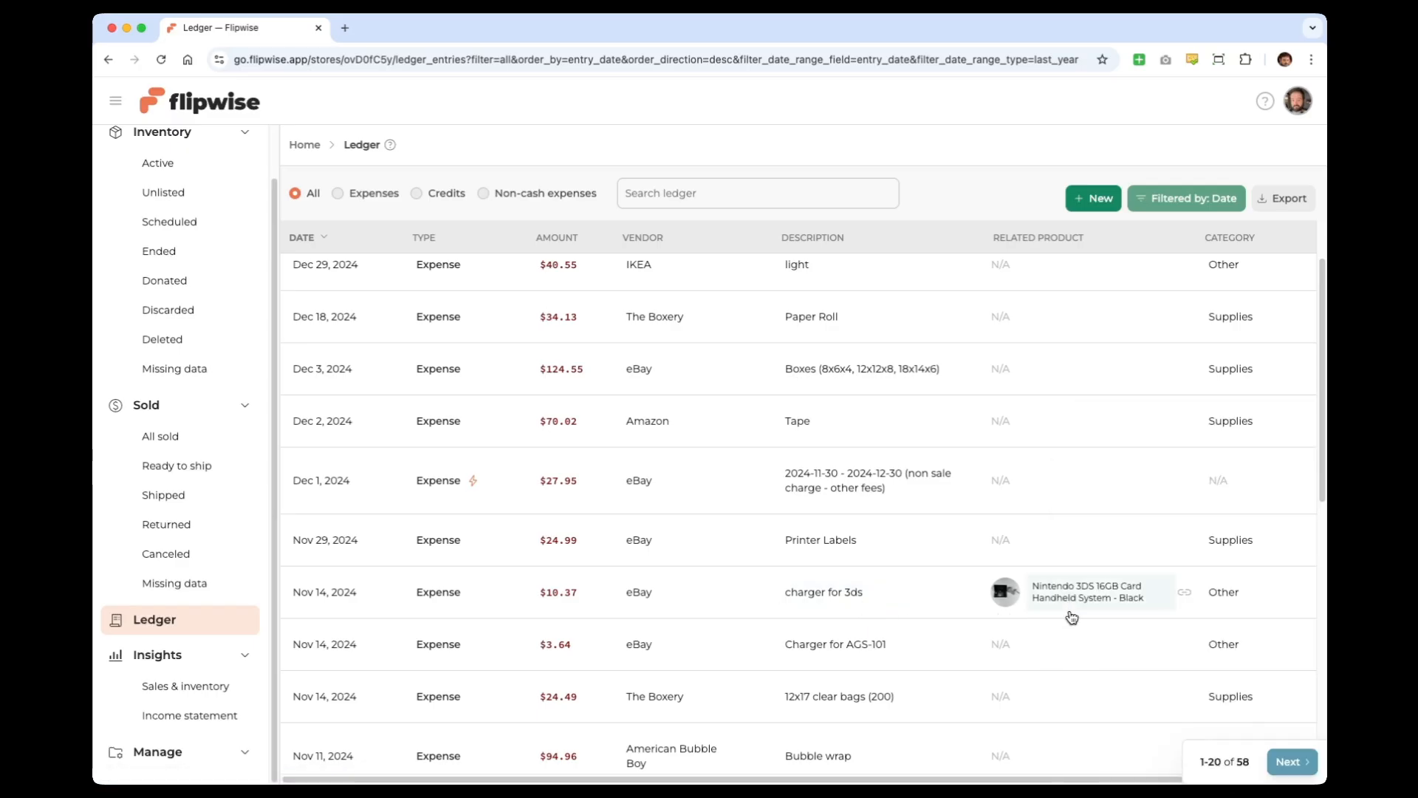
{"action": "mouse_move", "coordinate": [1137, 600]}
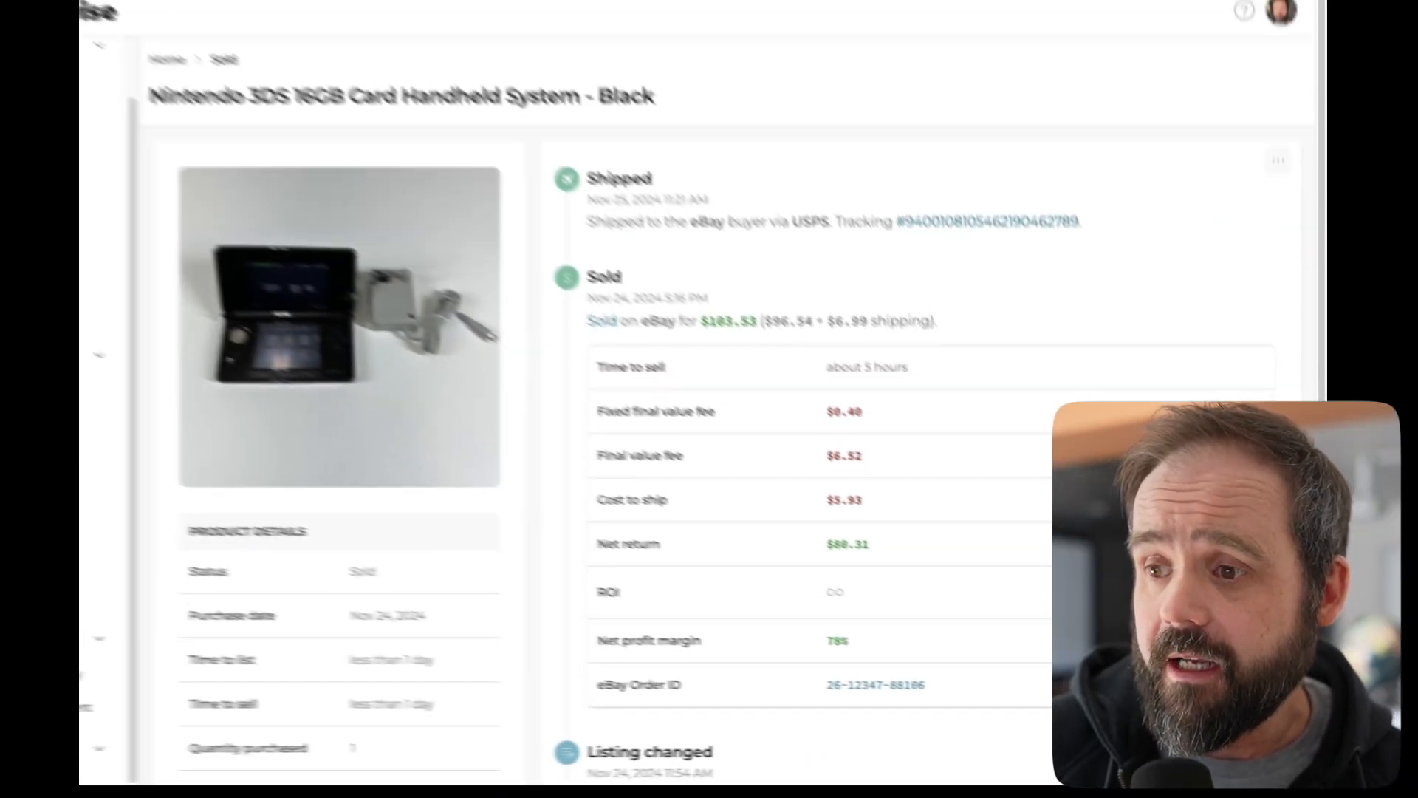
- Review the product page's applied expense, then search the ledger for 'box'
{"action": "scroll", "scroll_direction": "down", "scroll_amount": 3}
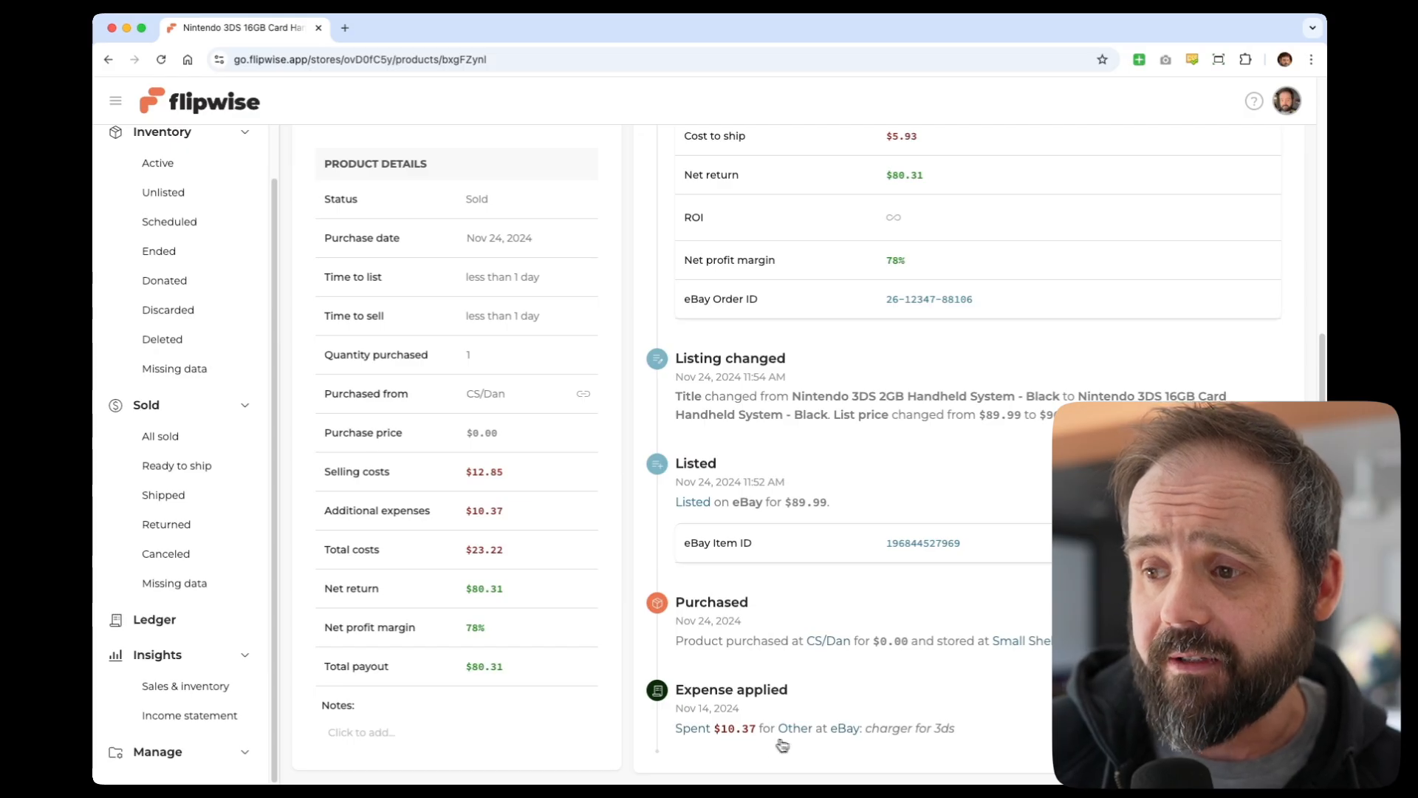
{"action": "mouse_move", "coordinate": [895, 633]}
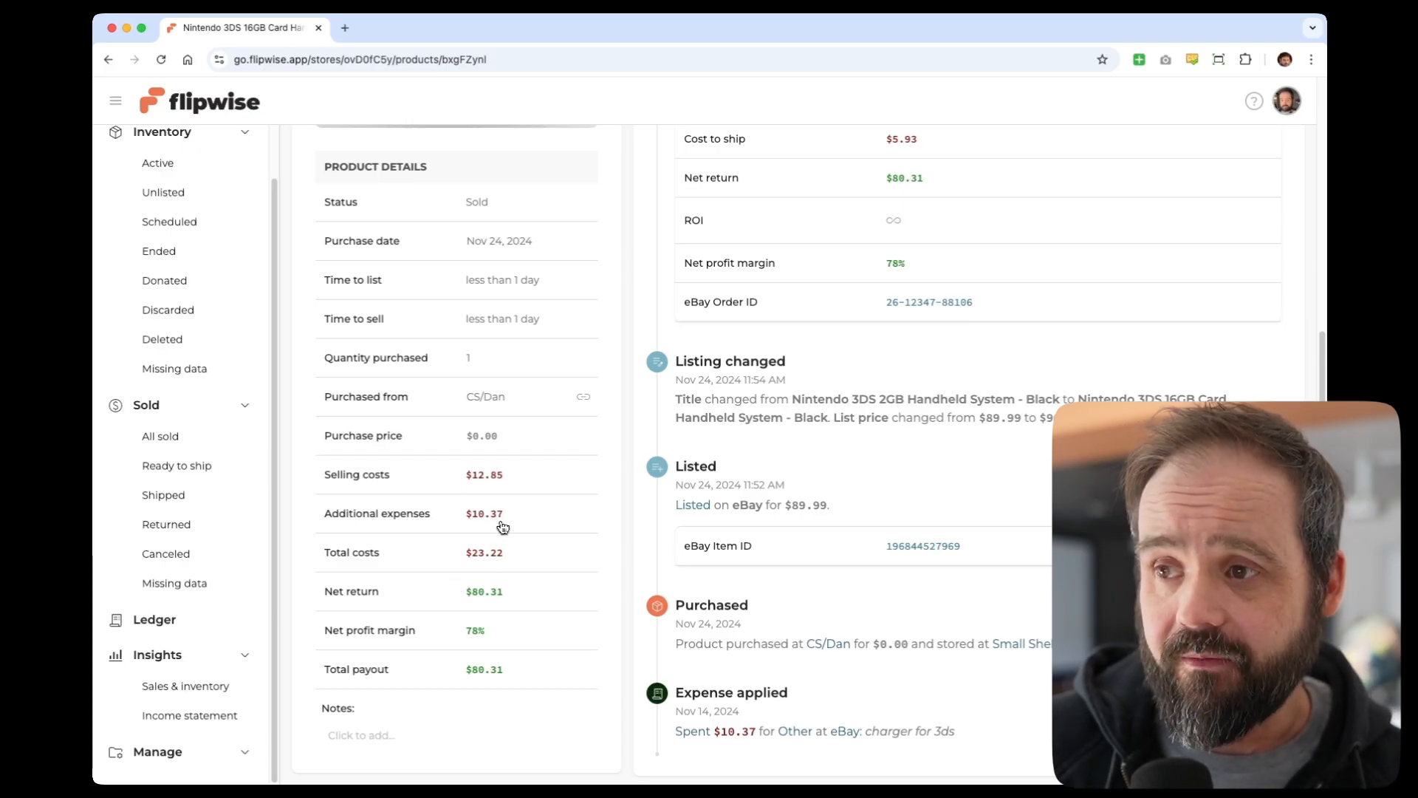
{"action": "scroll", "scroll_direction": "up", "scroll_amount": 3}
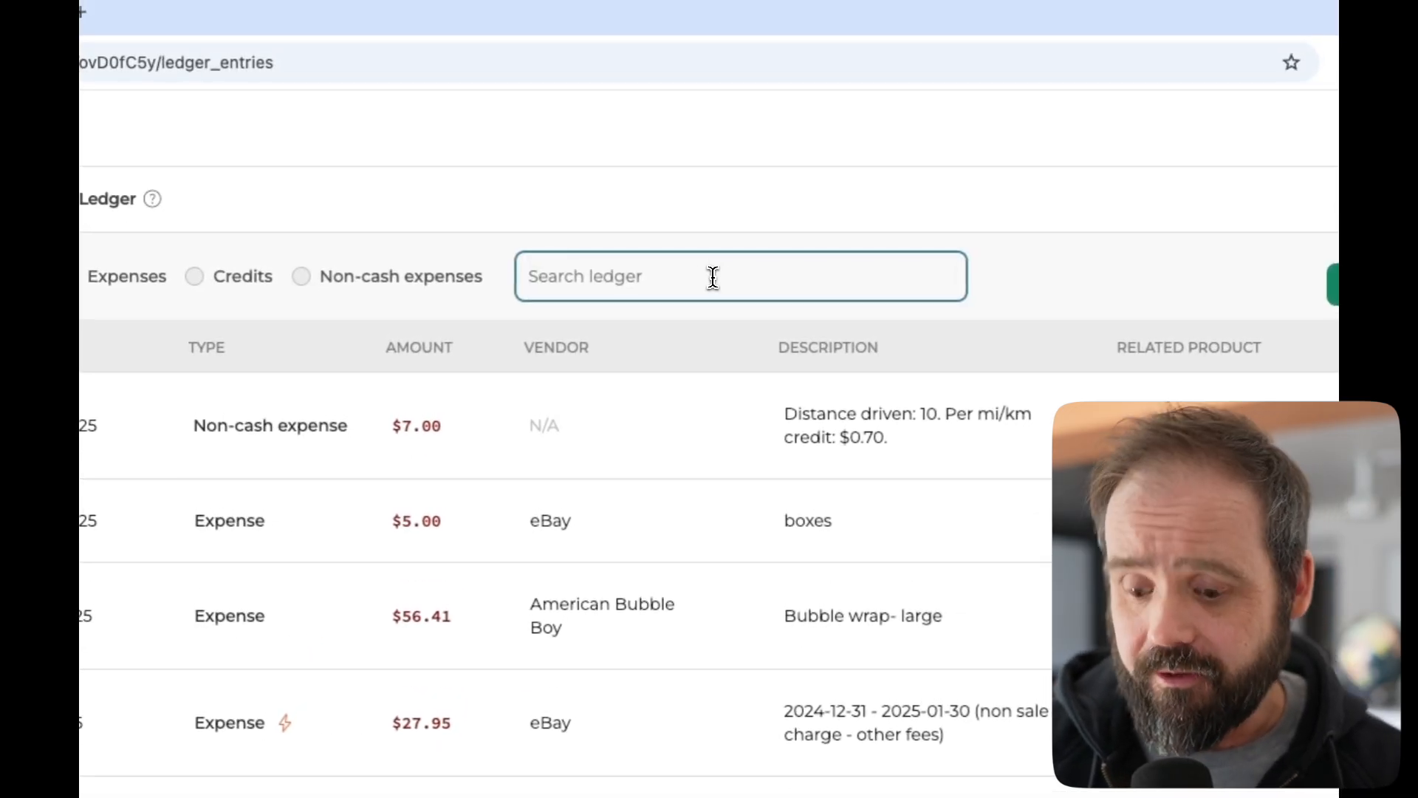
{"action": "type", "text": "box"}
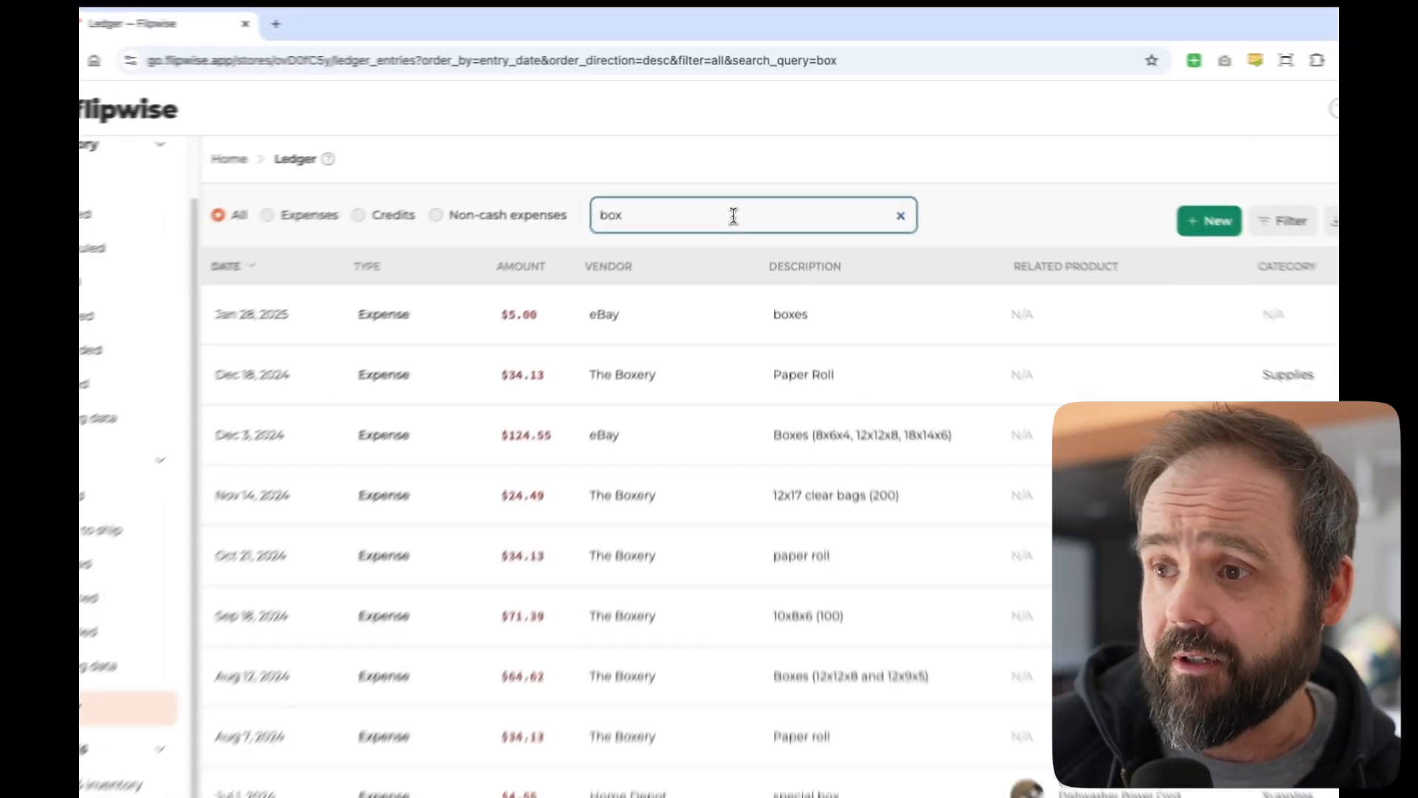